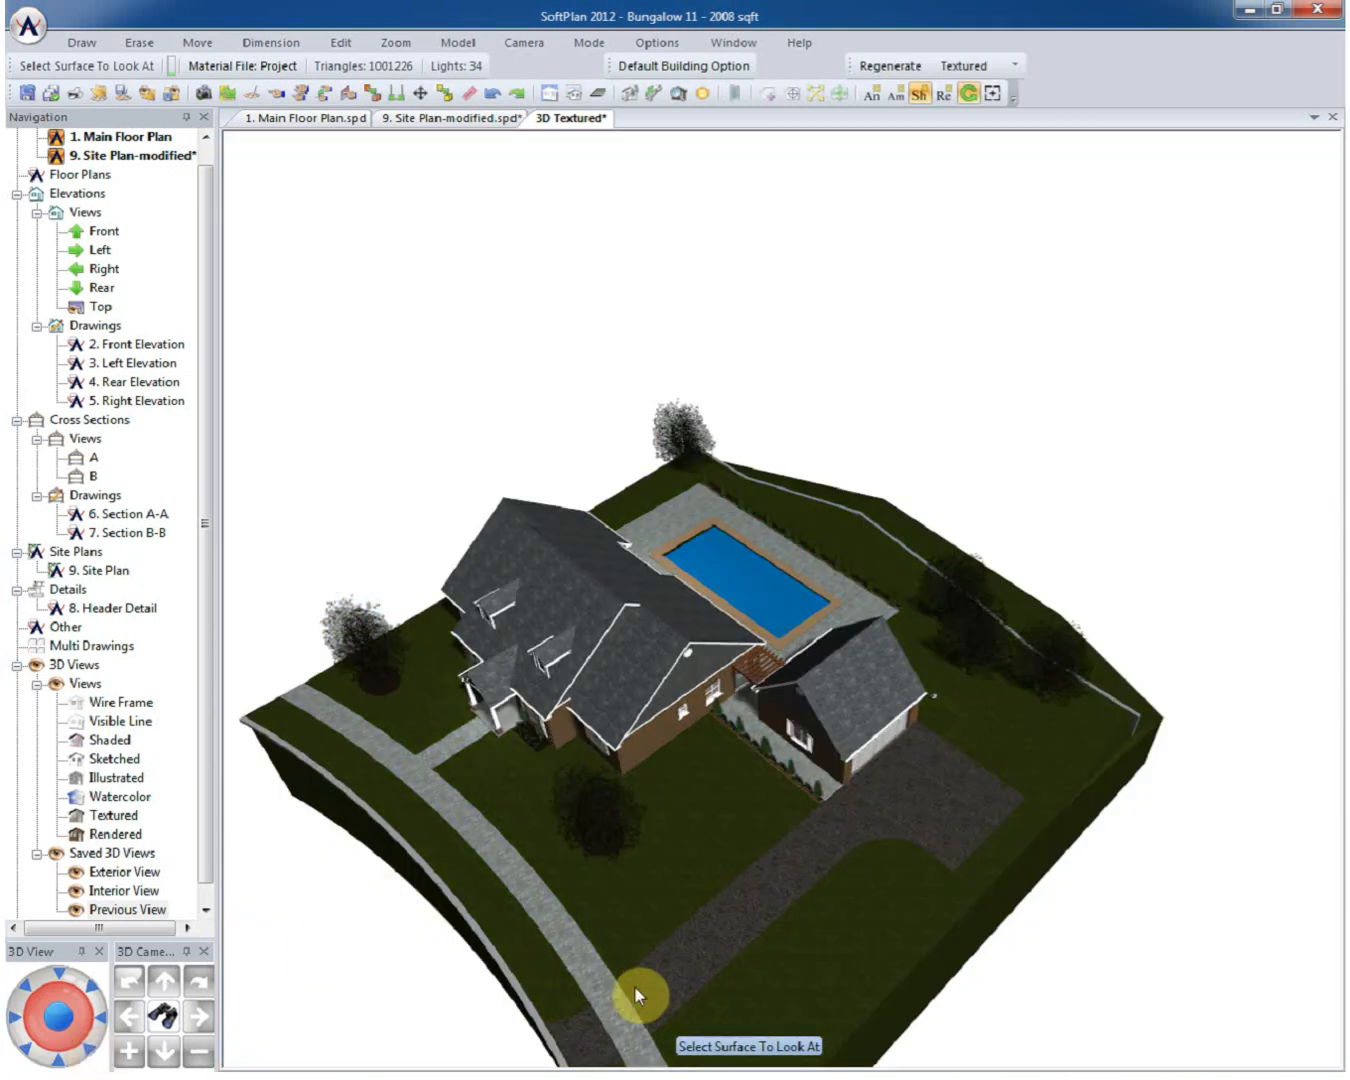
mouse_move(744, 716)
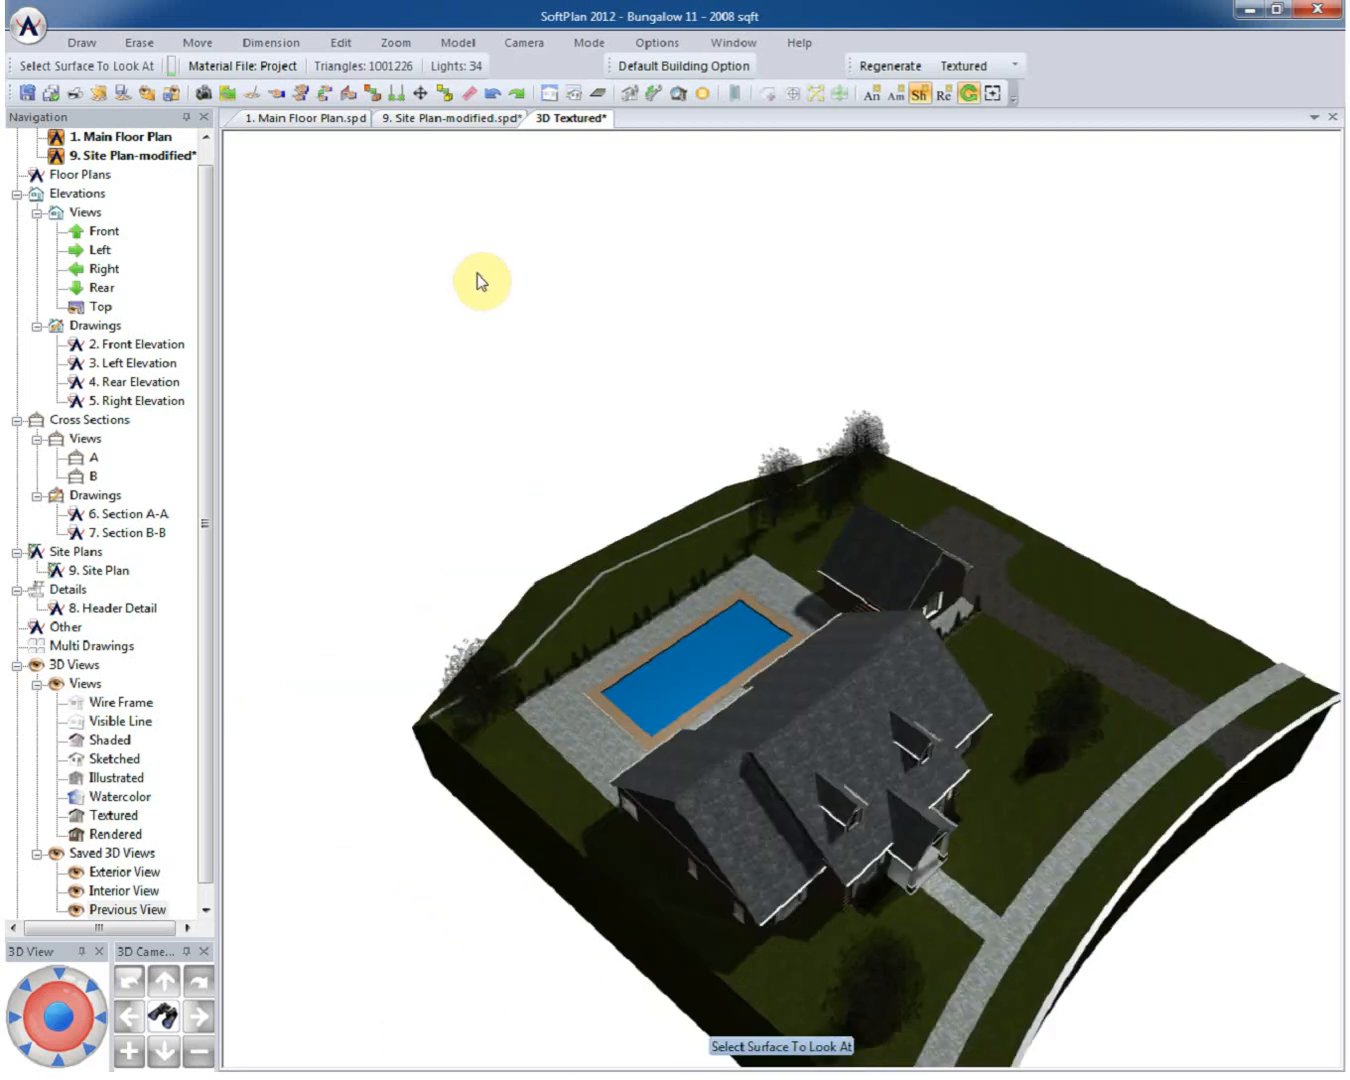
Step: Start a new 10. Site Plan drawing showing the house and garage outlines
click(448, 120)
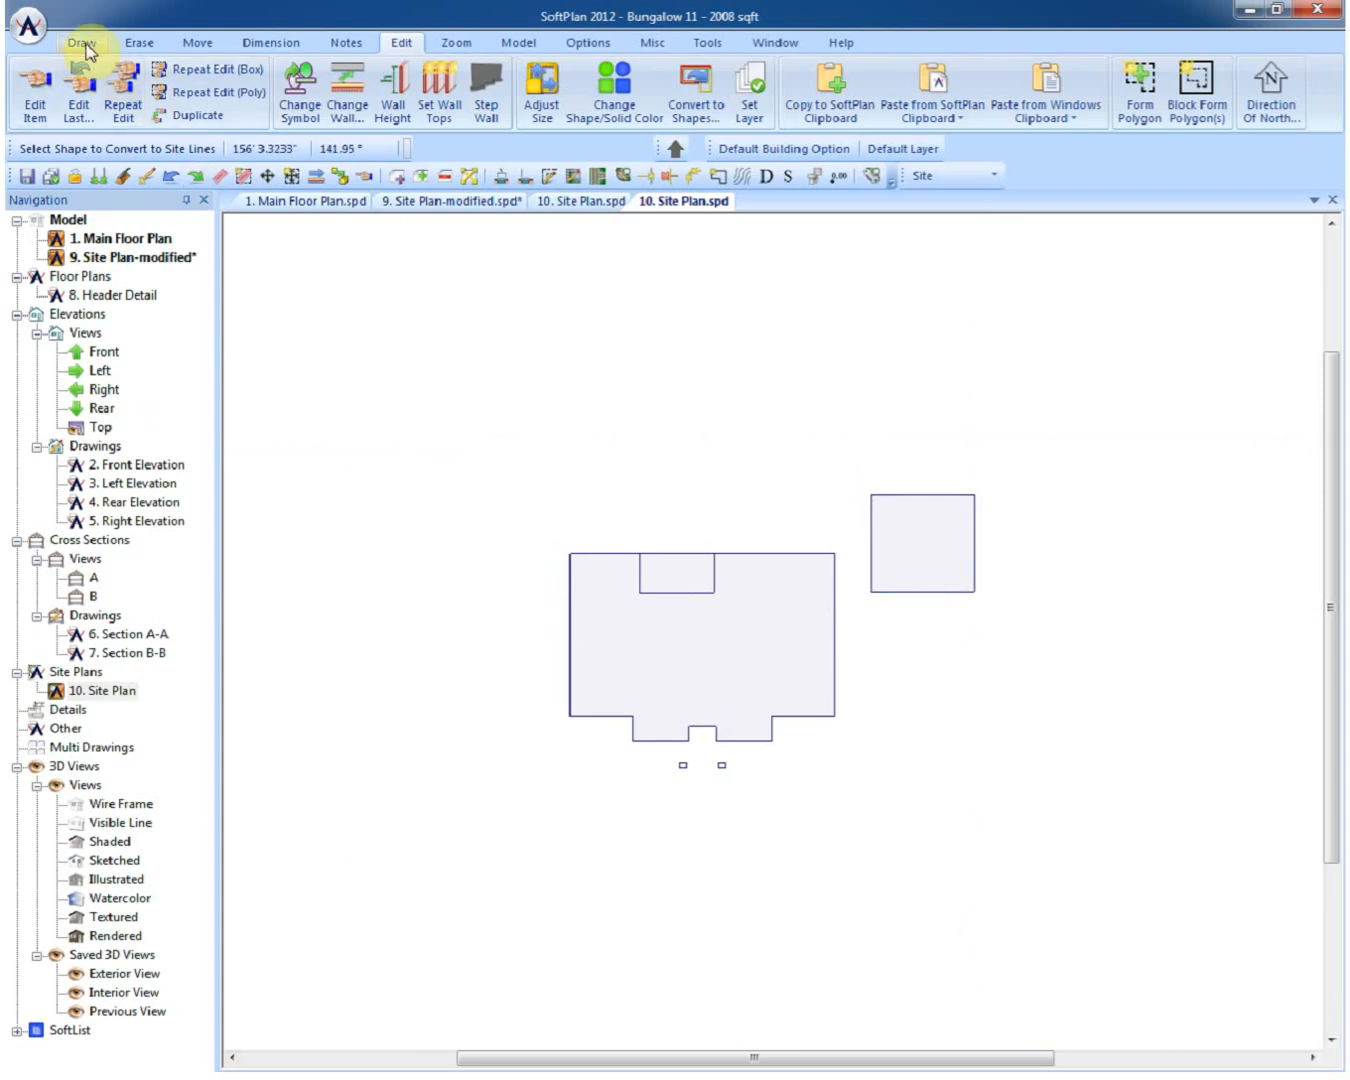
Step: Begin a site polygon using the Line method for a straight property boundary
click(80, 42)
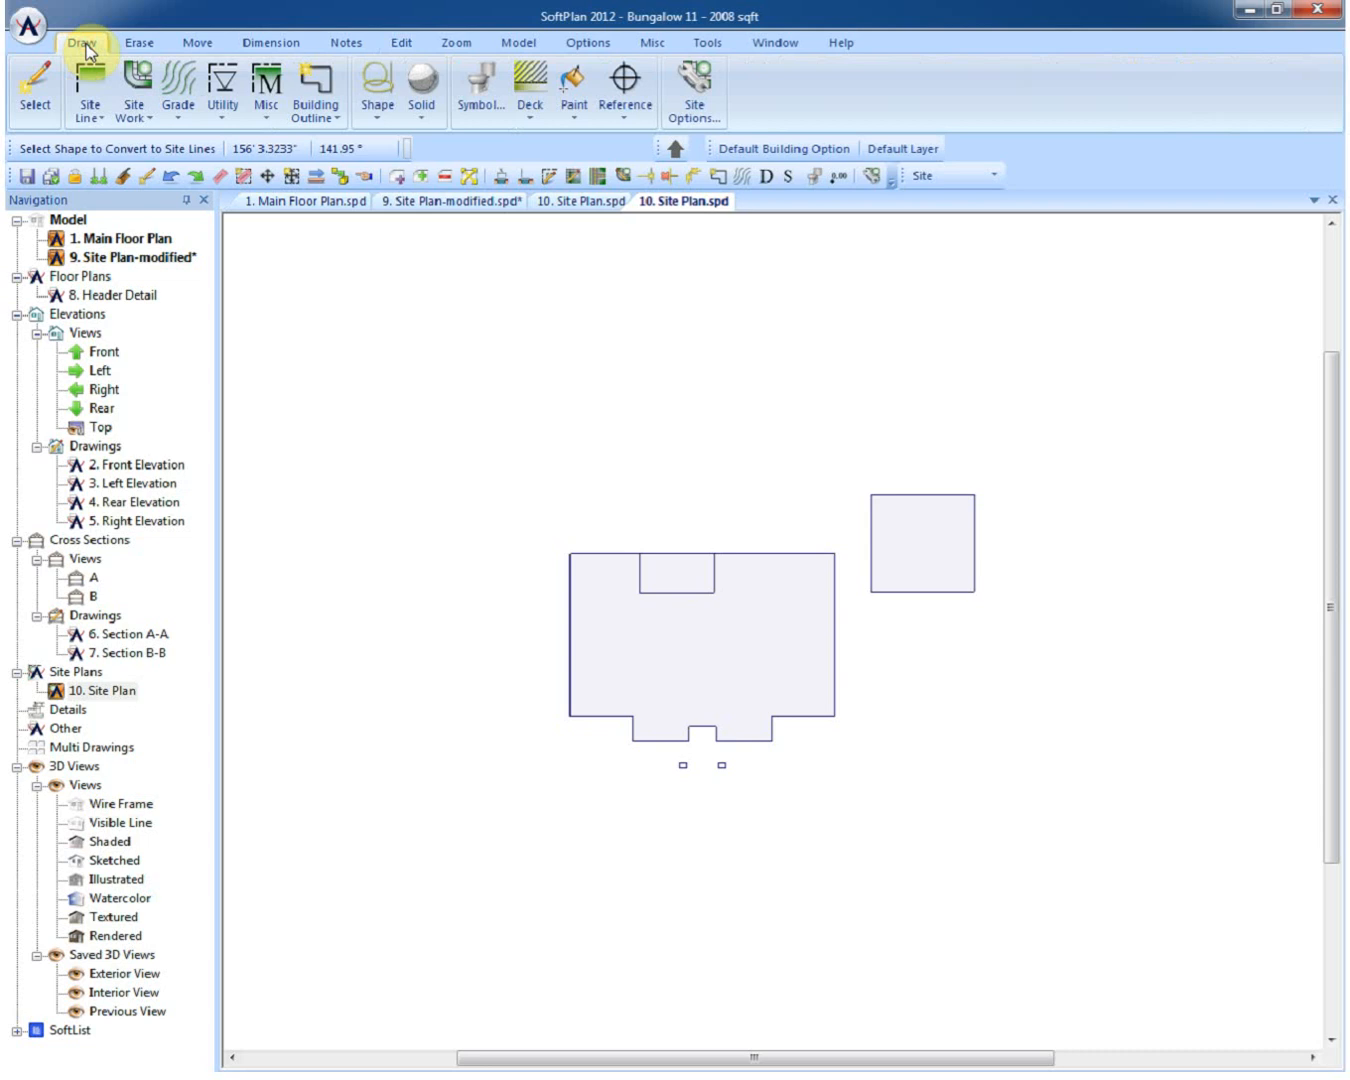
click(84, 96)
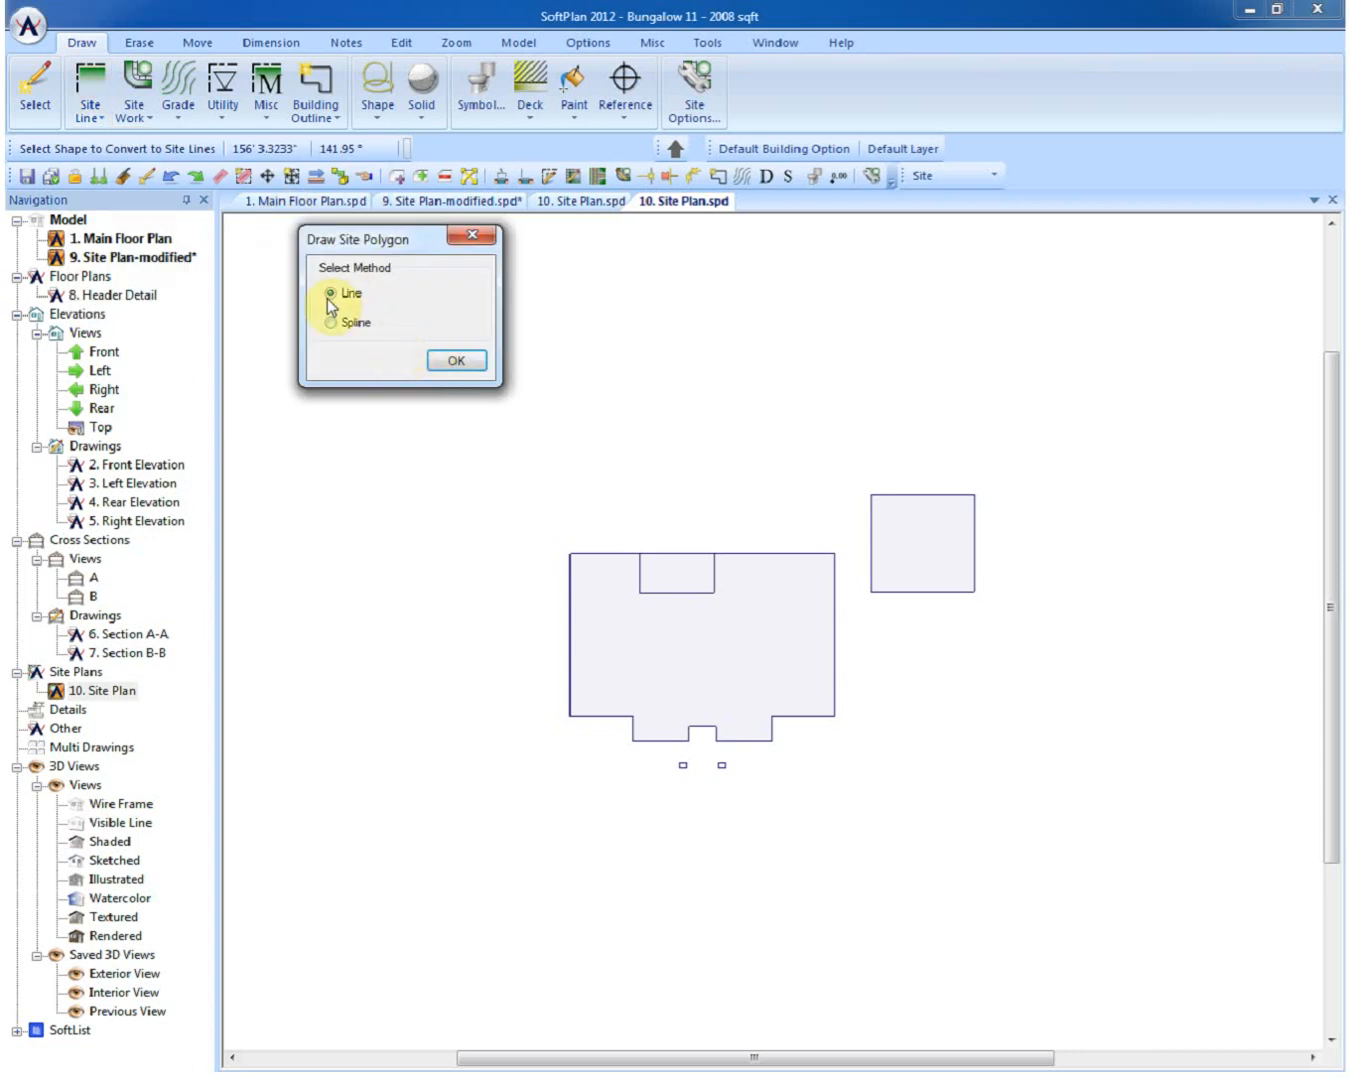
click(456, 360)
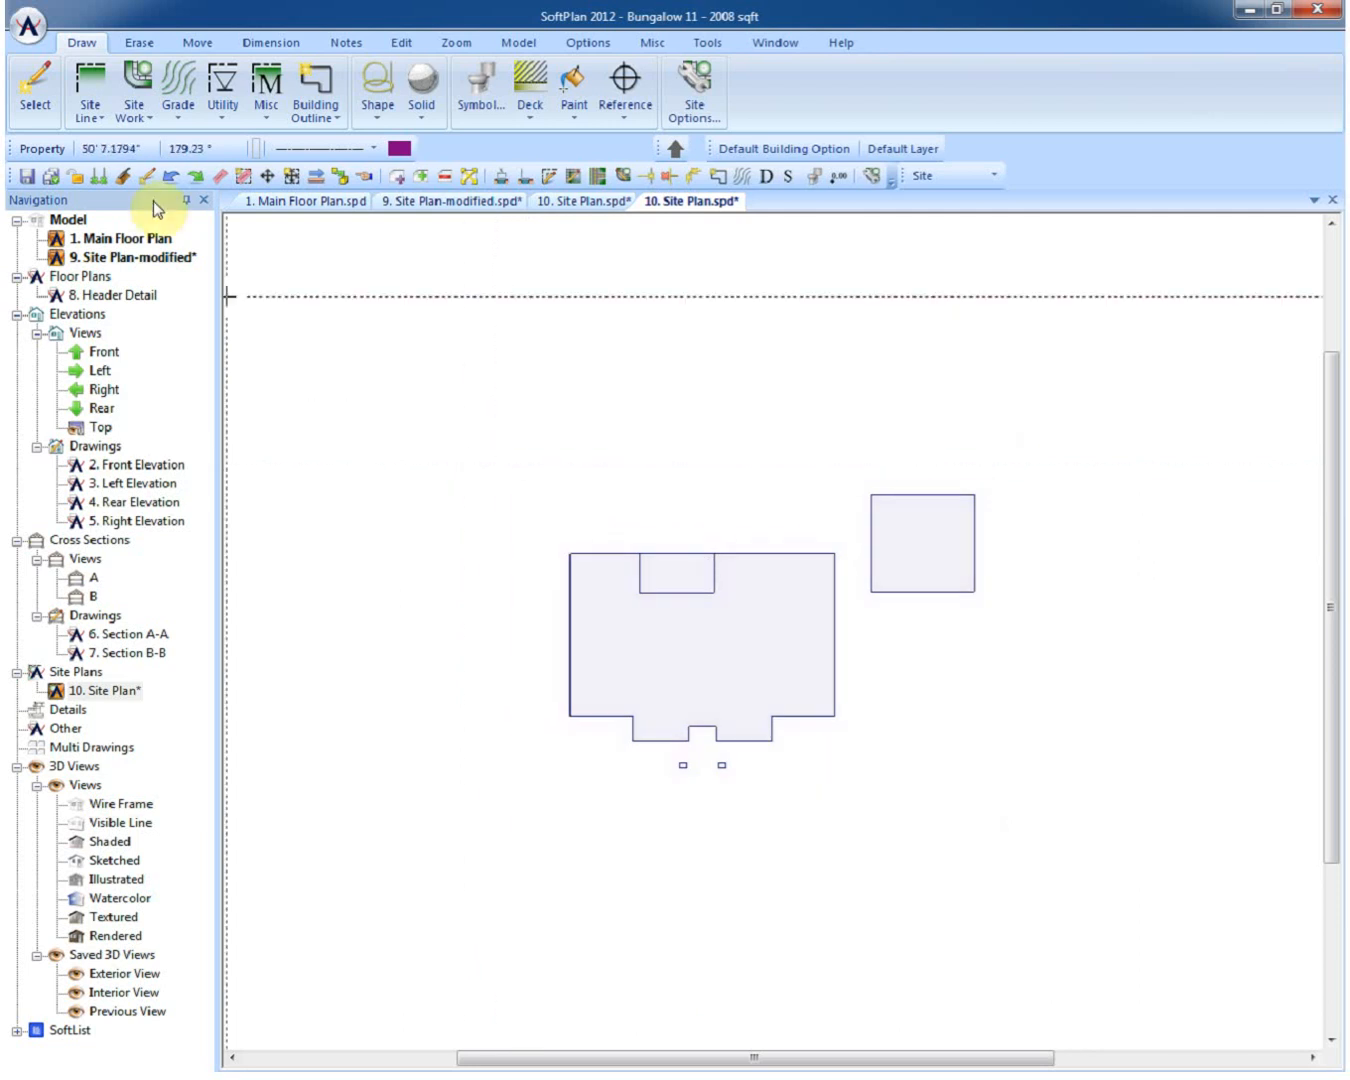
Step: Import the SitePlan.DWG survey drawing with default setup, overlaying lot lines and trees
click(28, 30)
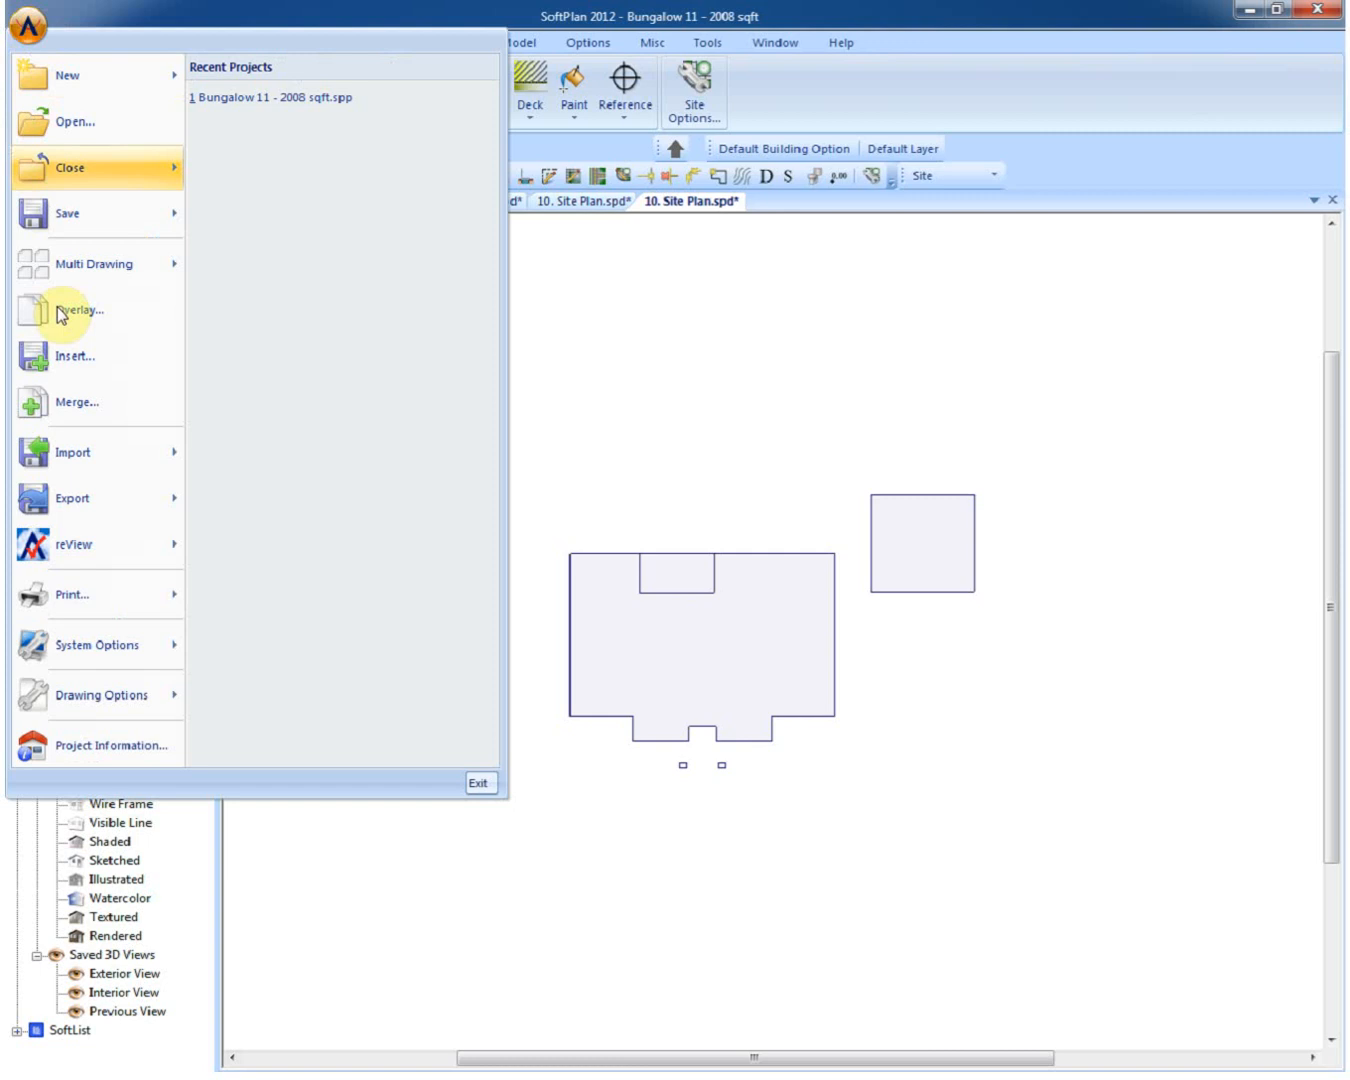
click(72, 452)
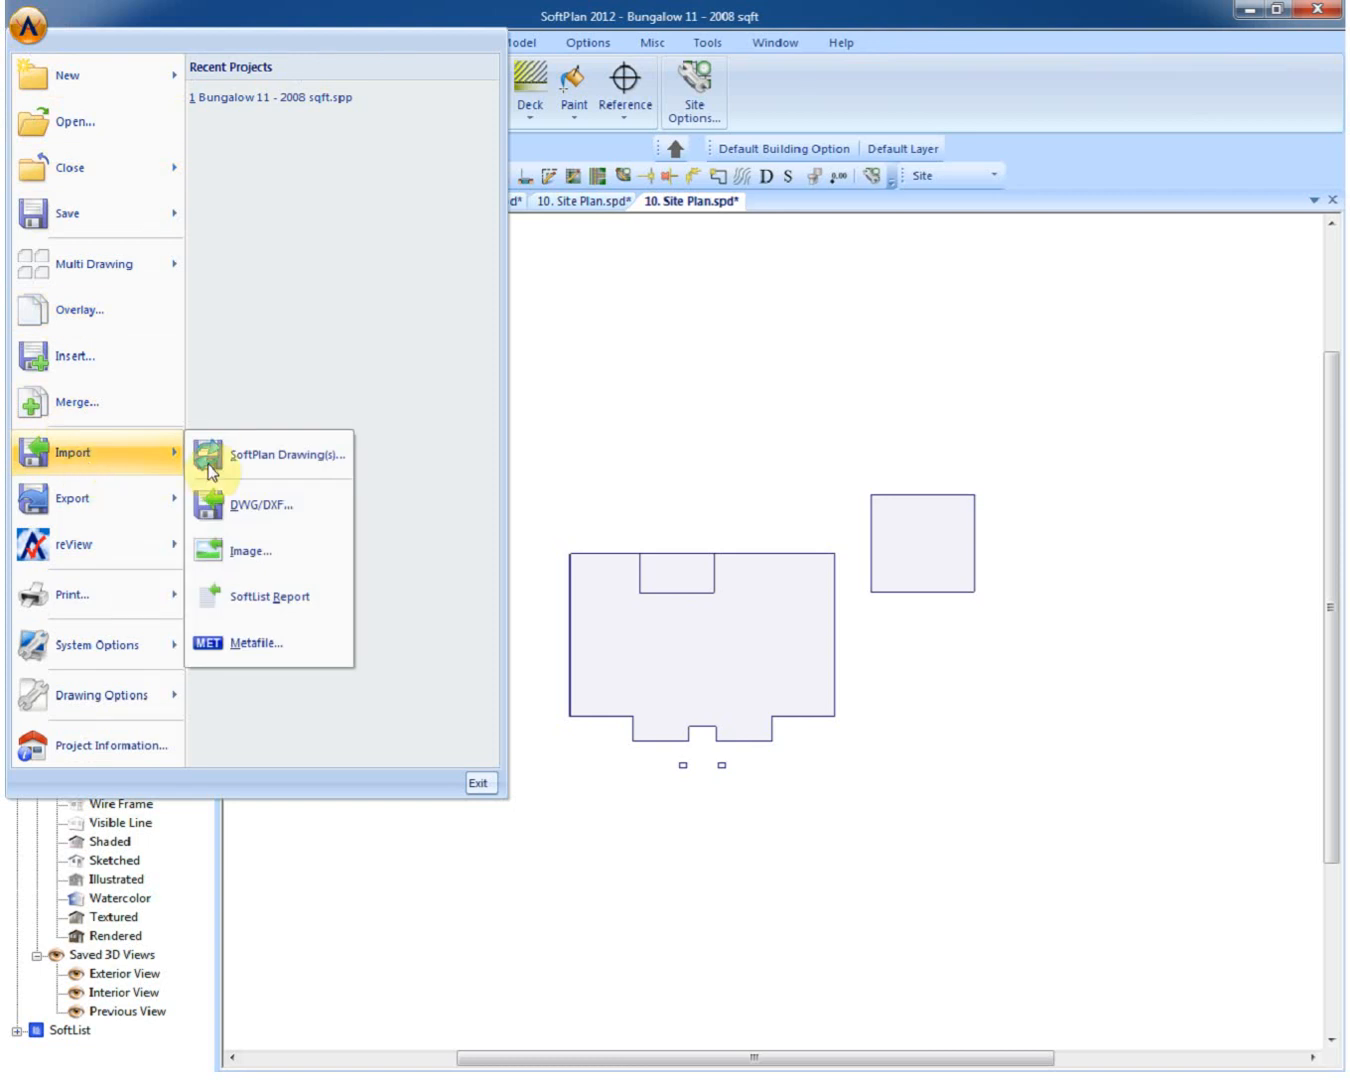
mouse_move(284, 516)
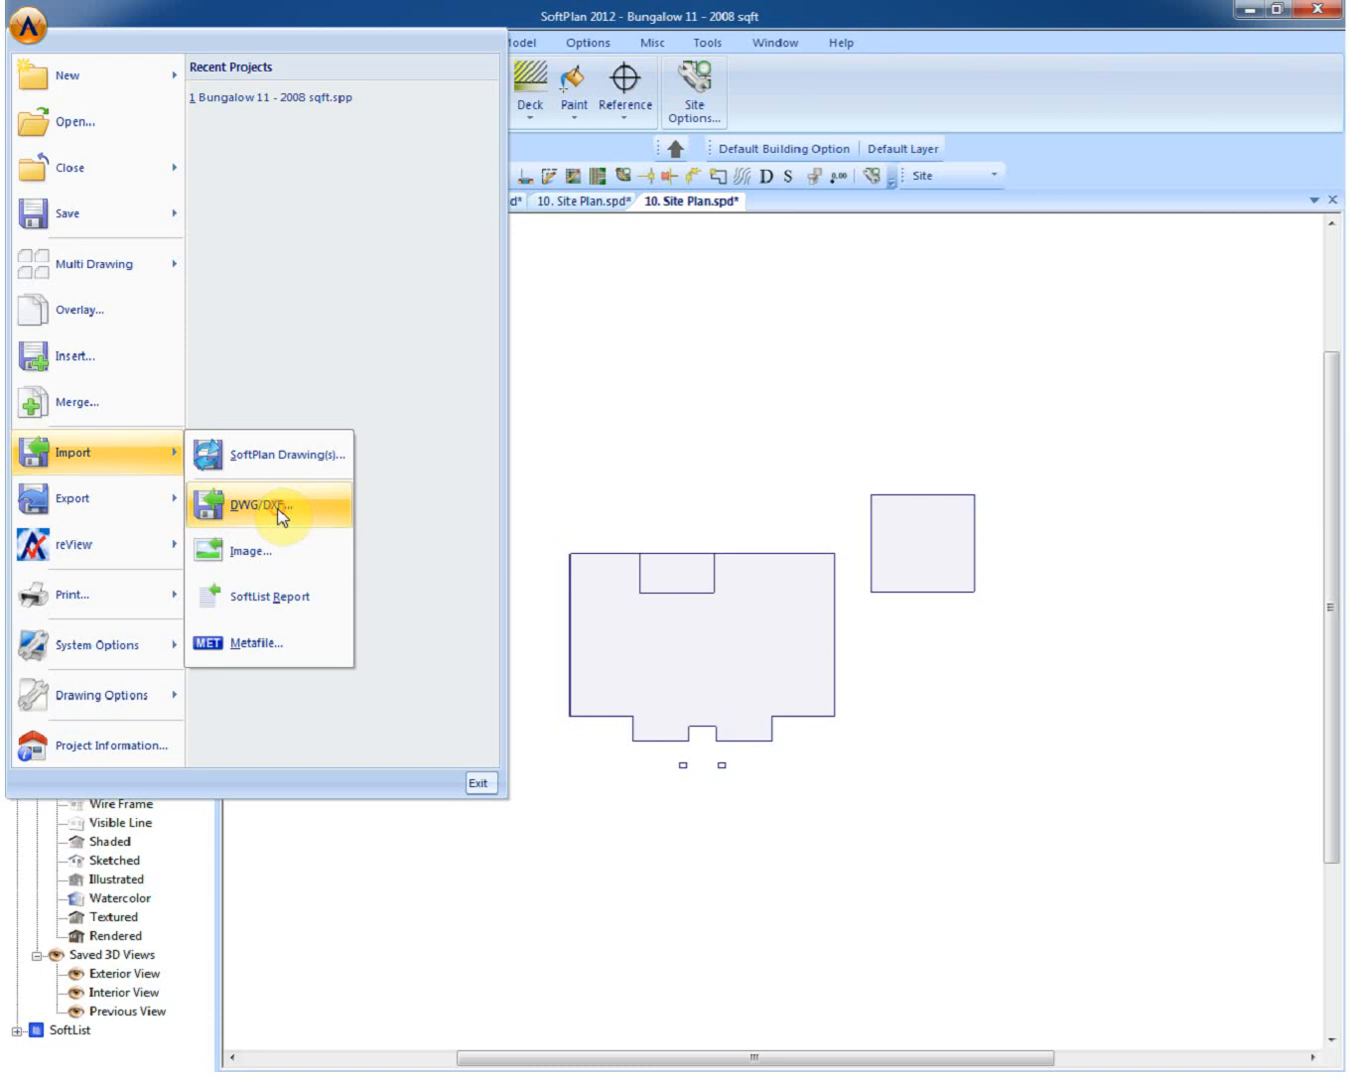
click(256, 508)
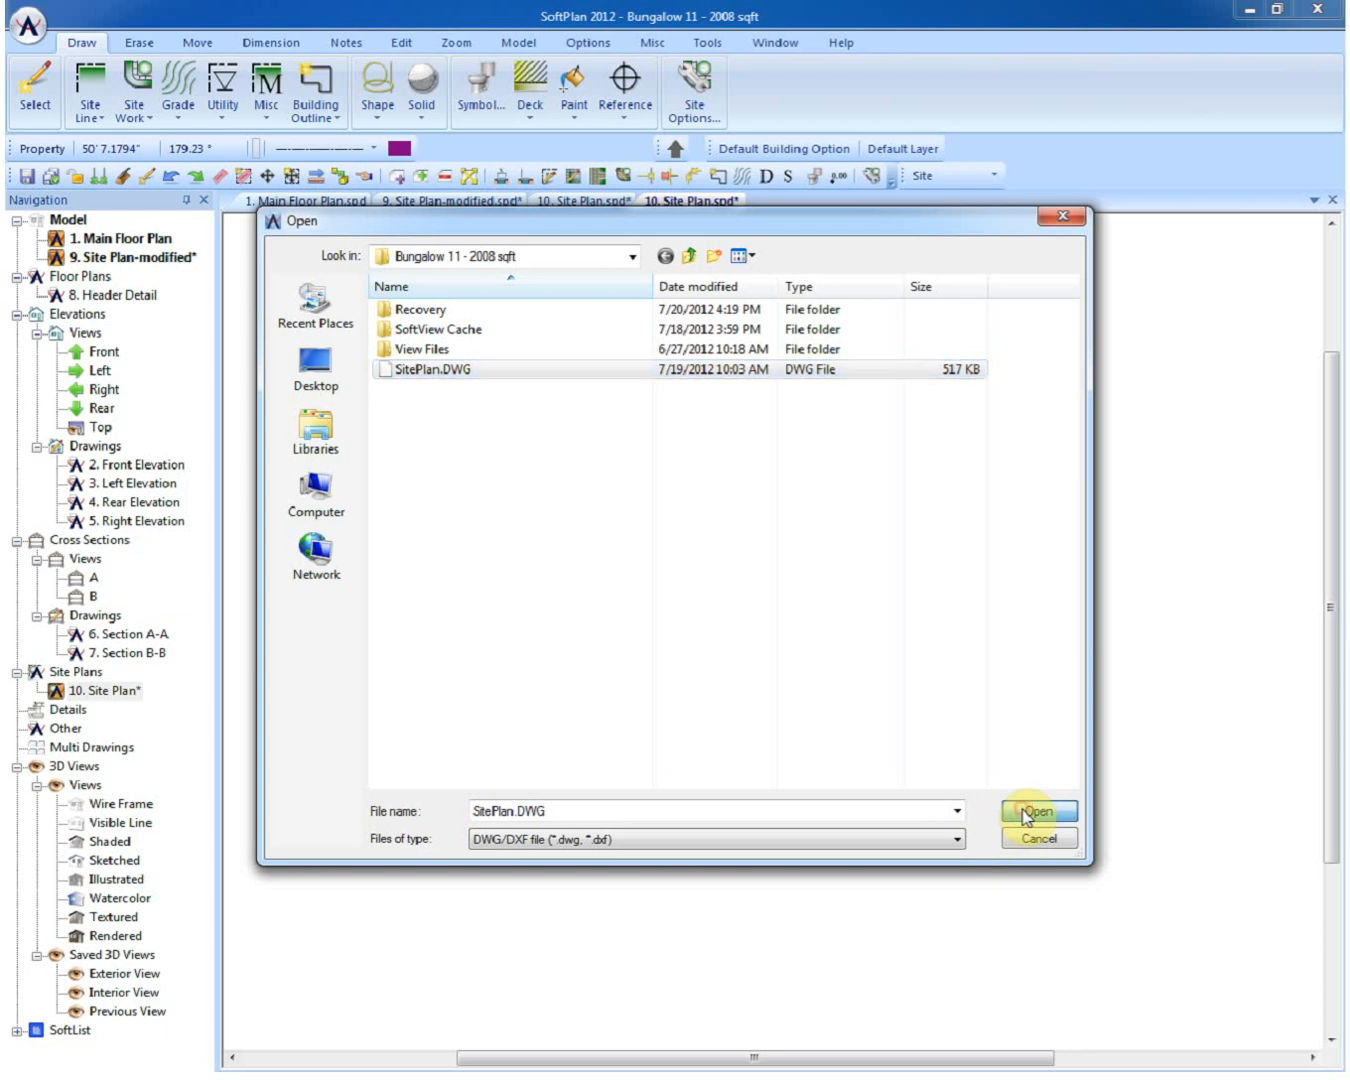
click(1038, 810)
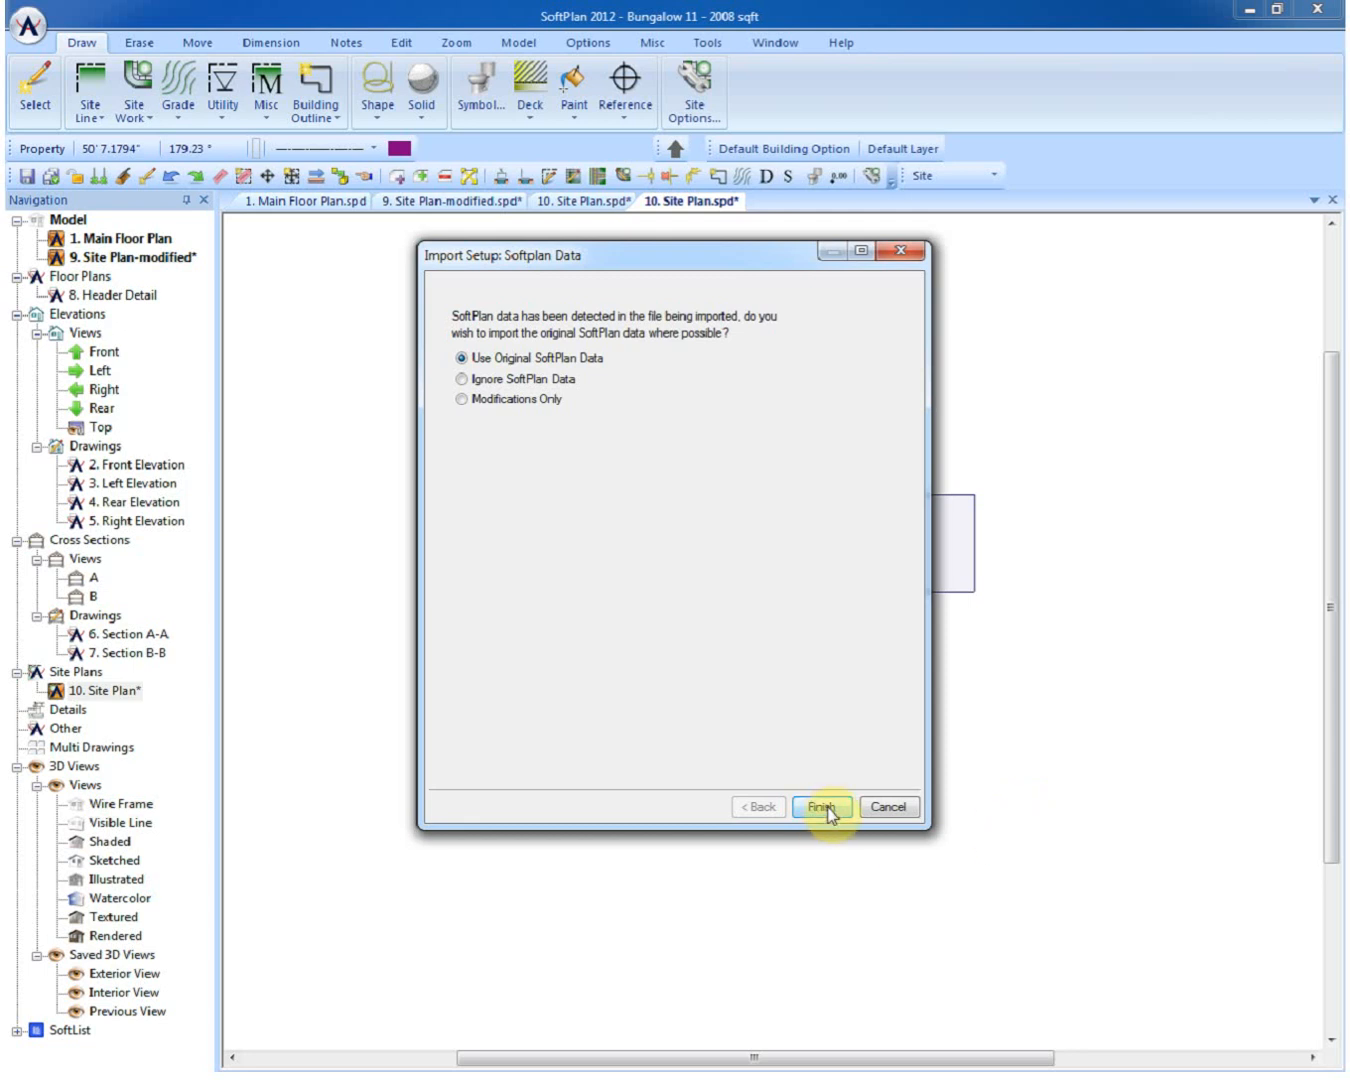
click(822, 808)
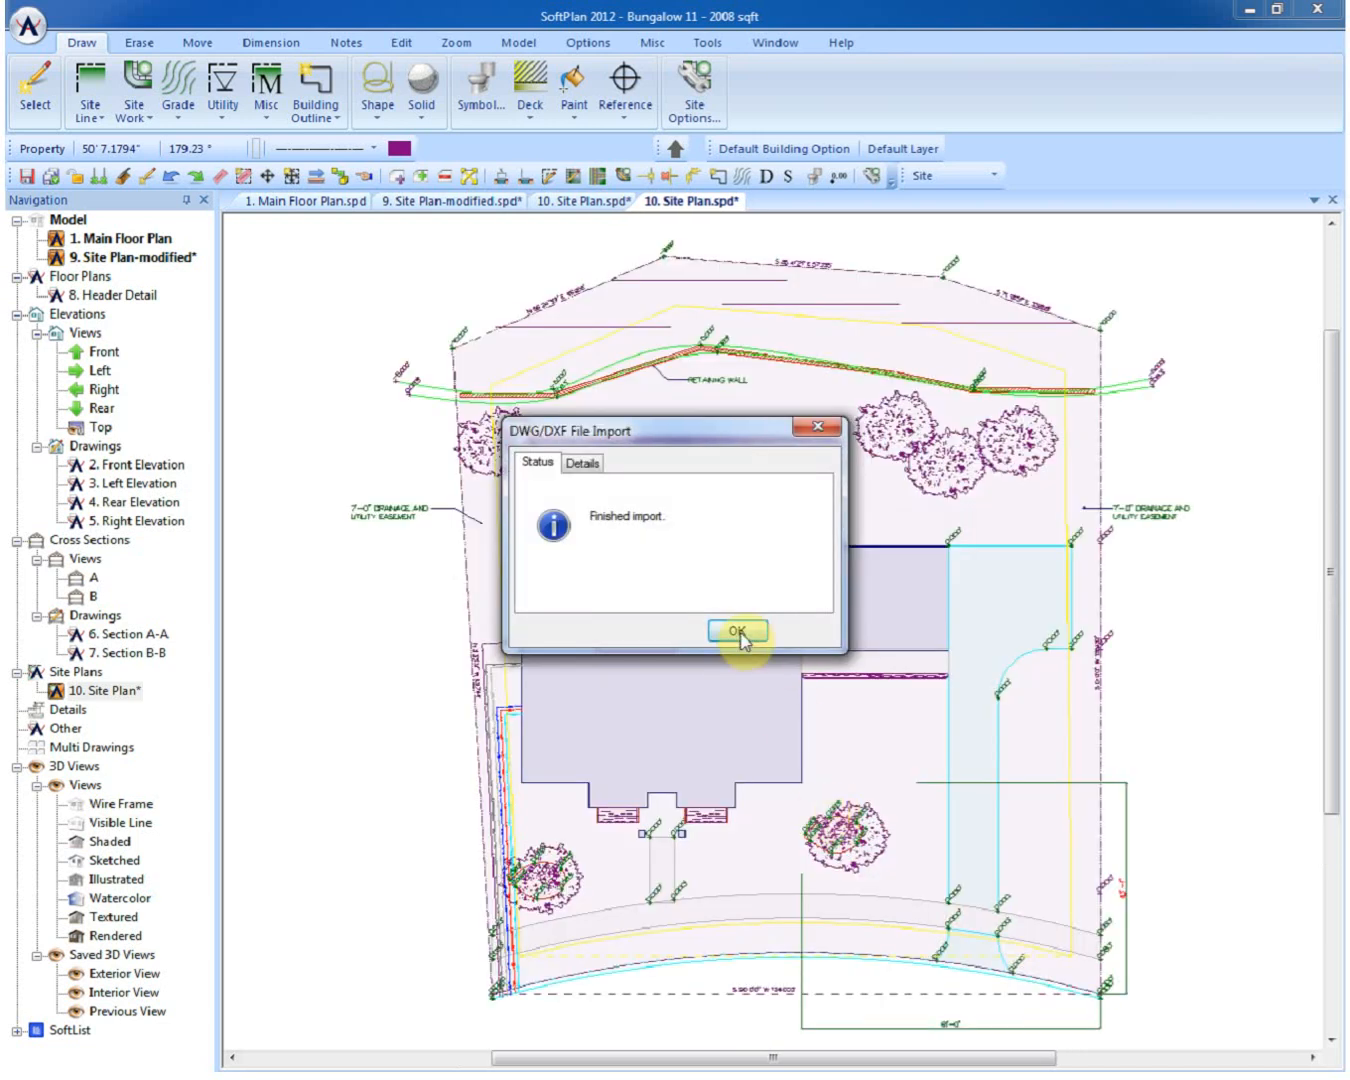
click(736, 632)
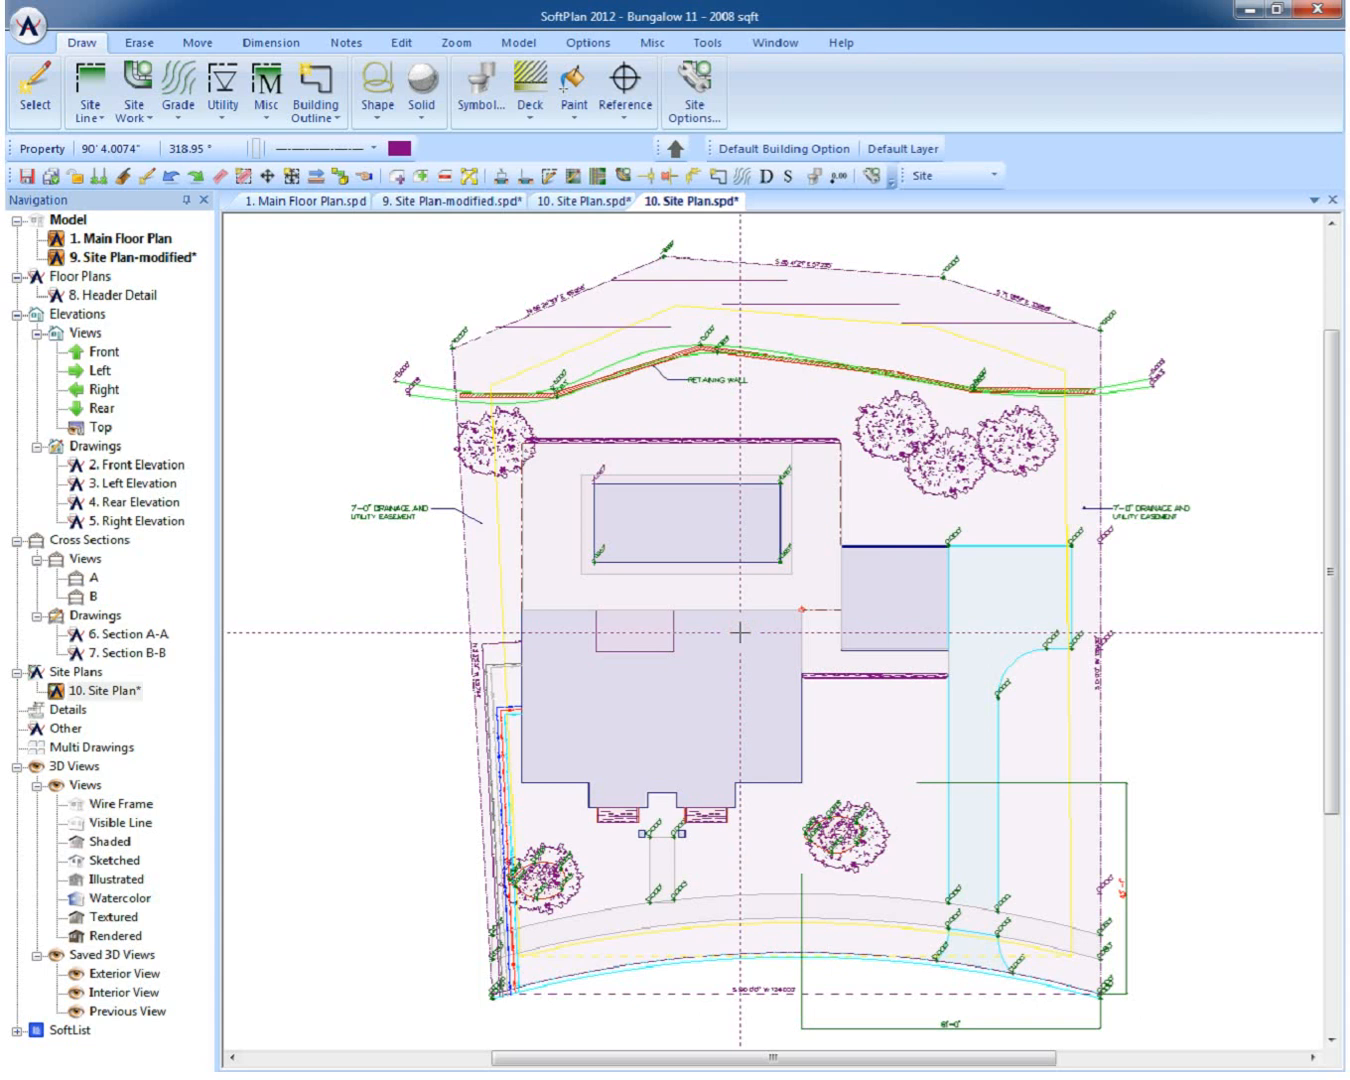
click(272, 42)
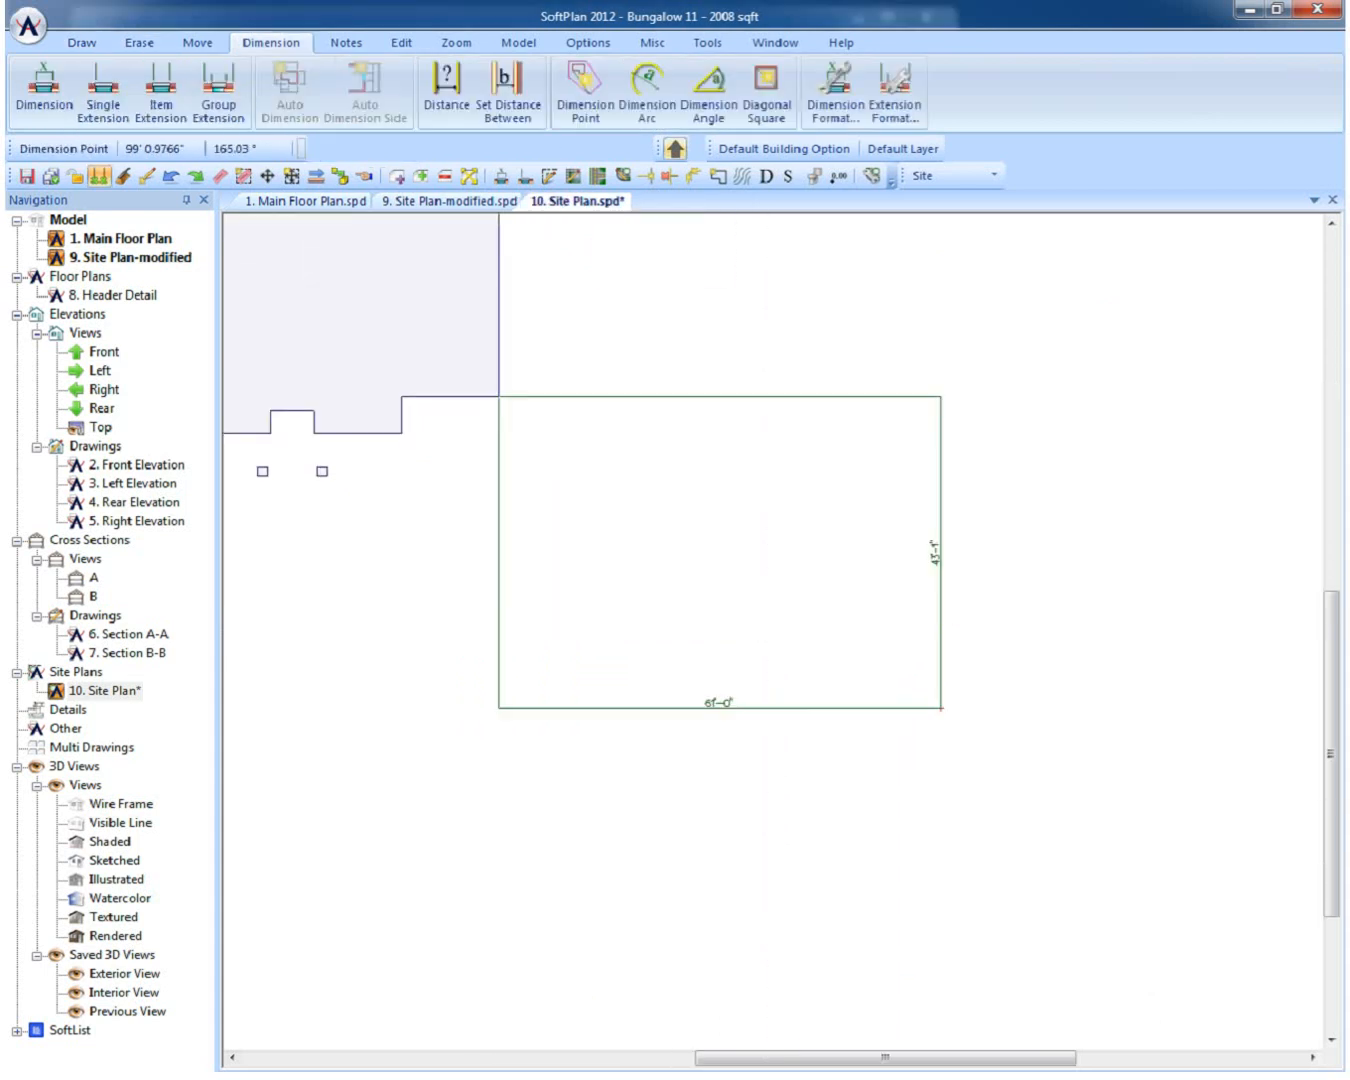
Step: Start an Add Site Line boundary at the lot corner with a 90 bearing
click(80, 42)
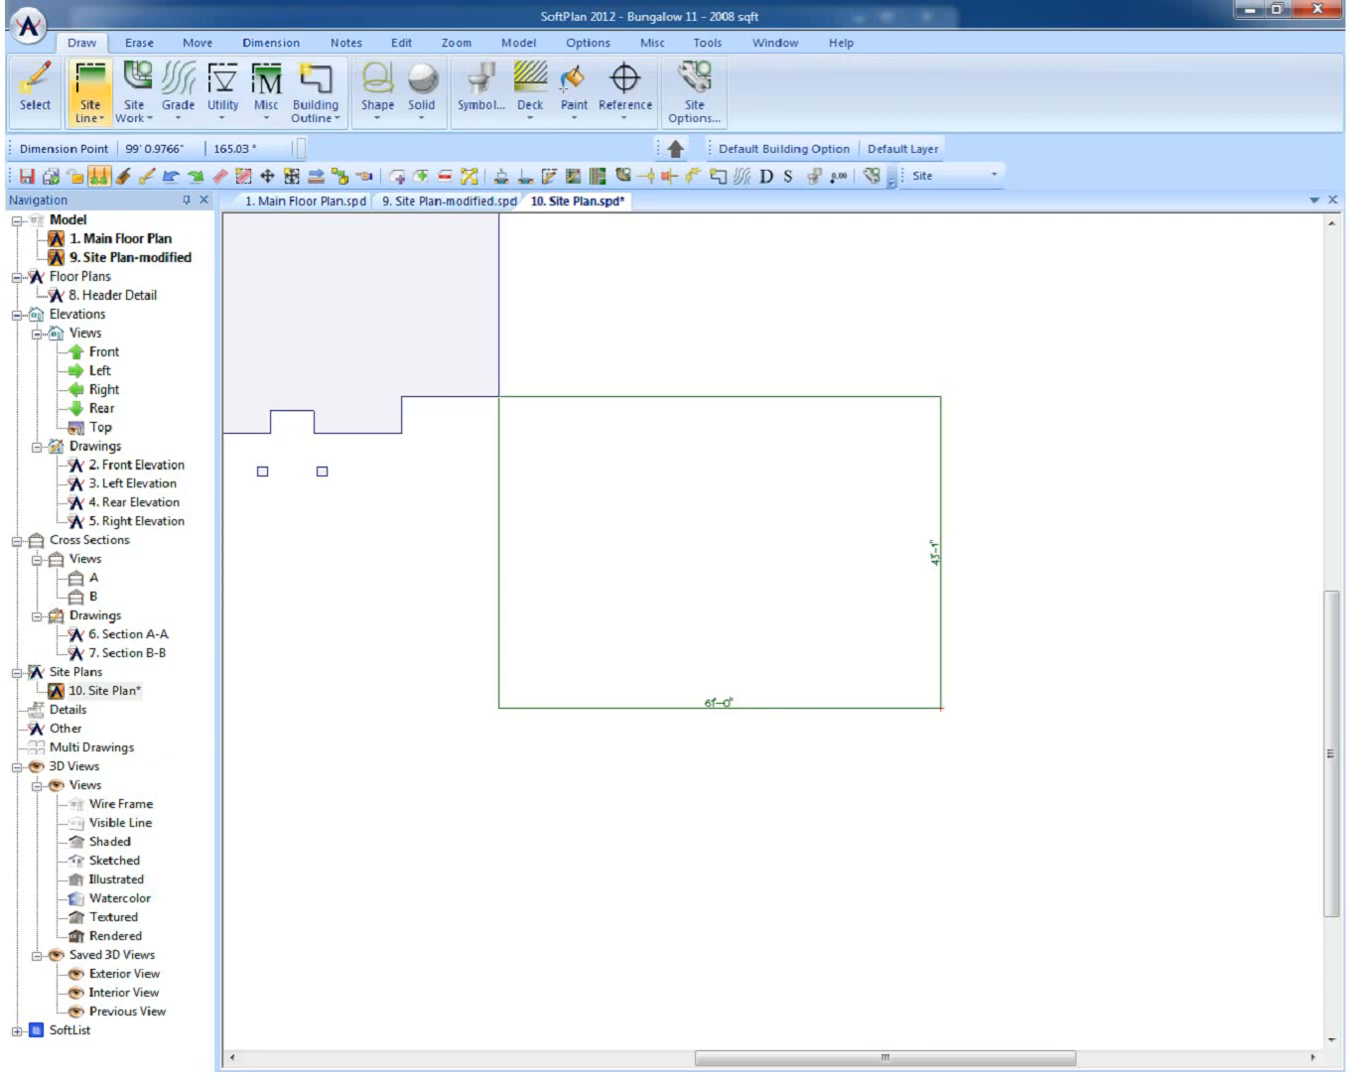
click(90, 90)
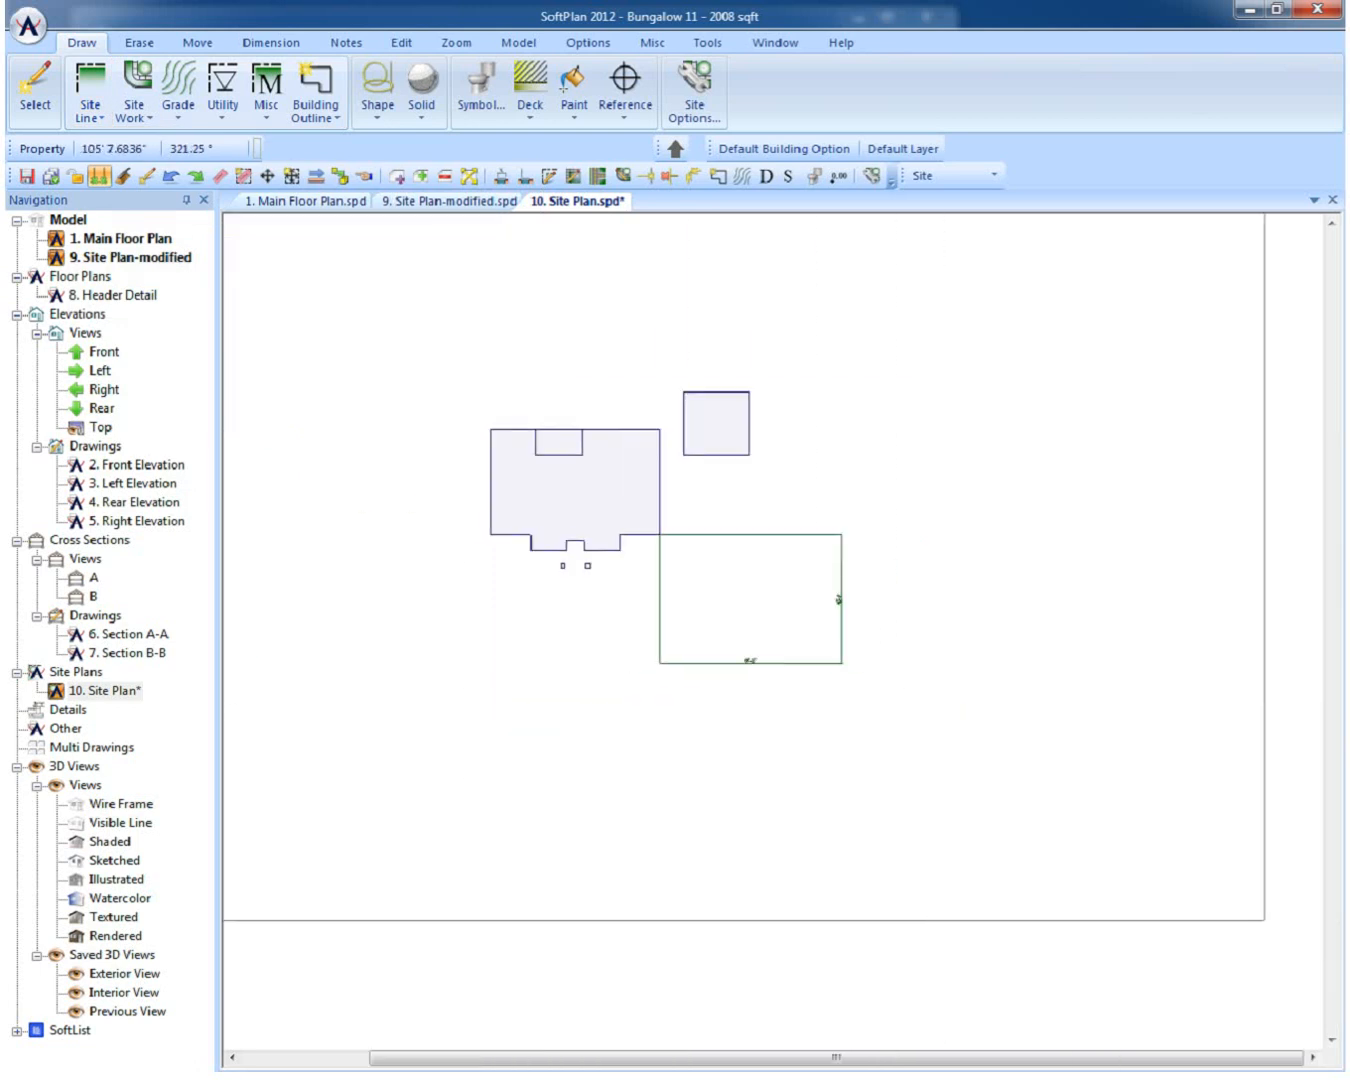
click(844, 672)
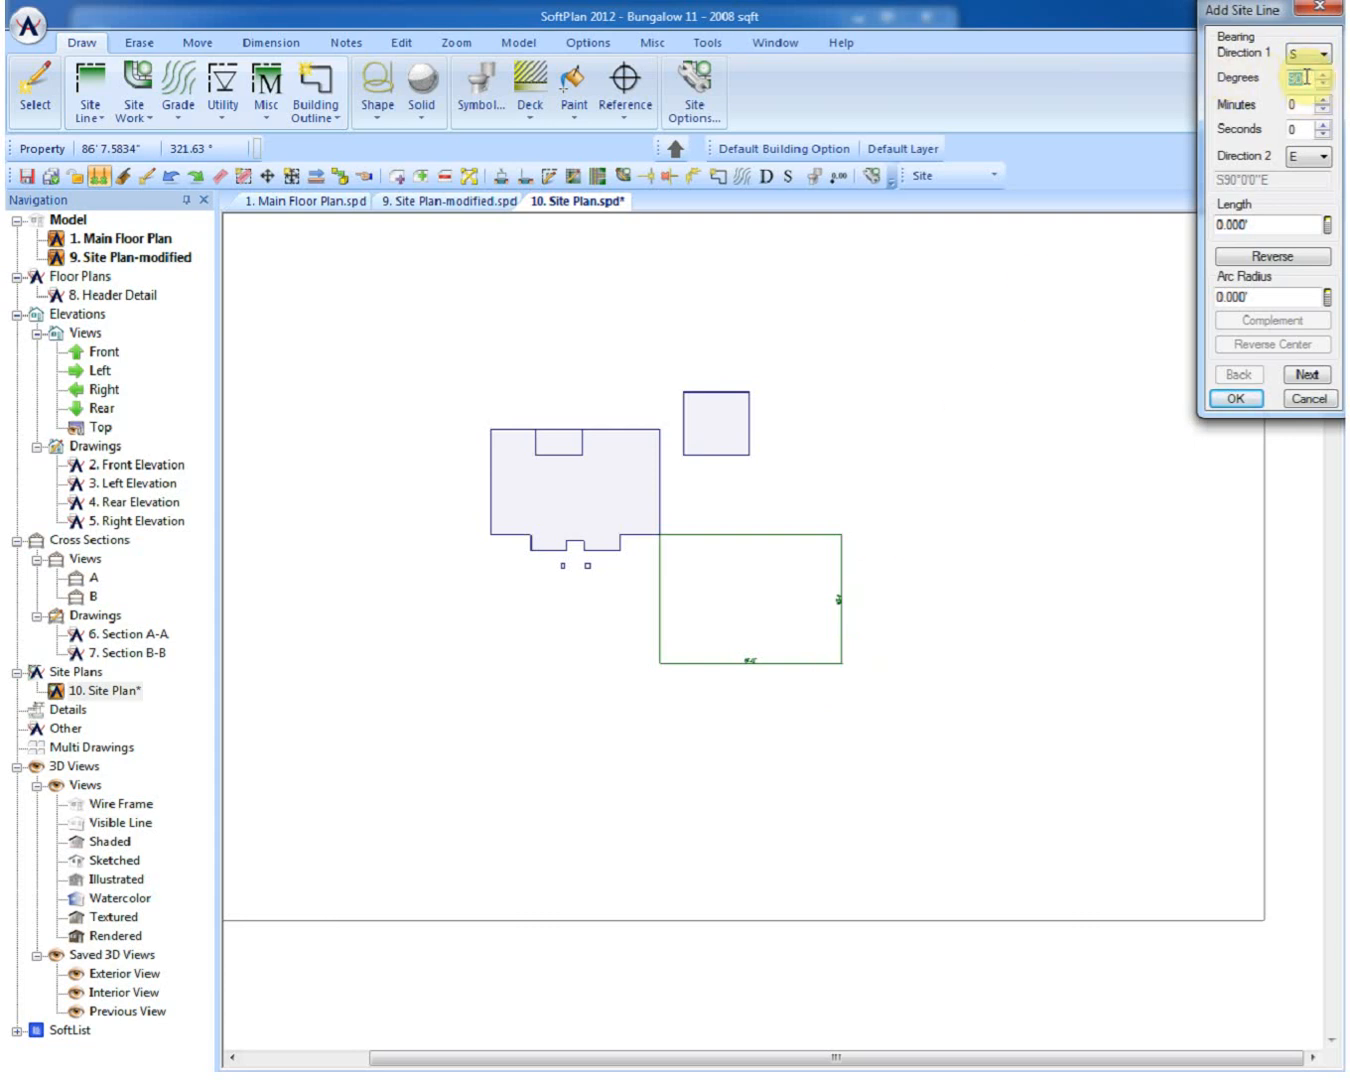
text(90)
click(1268, 224)
text(124)
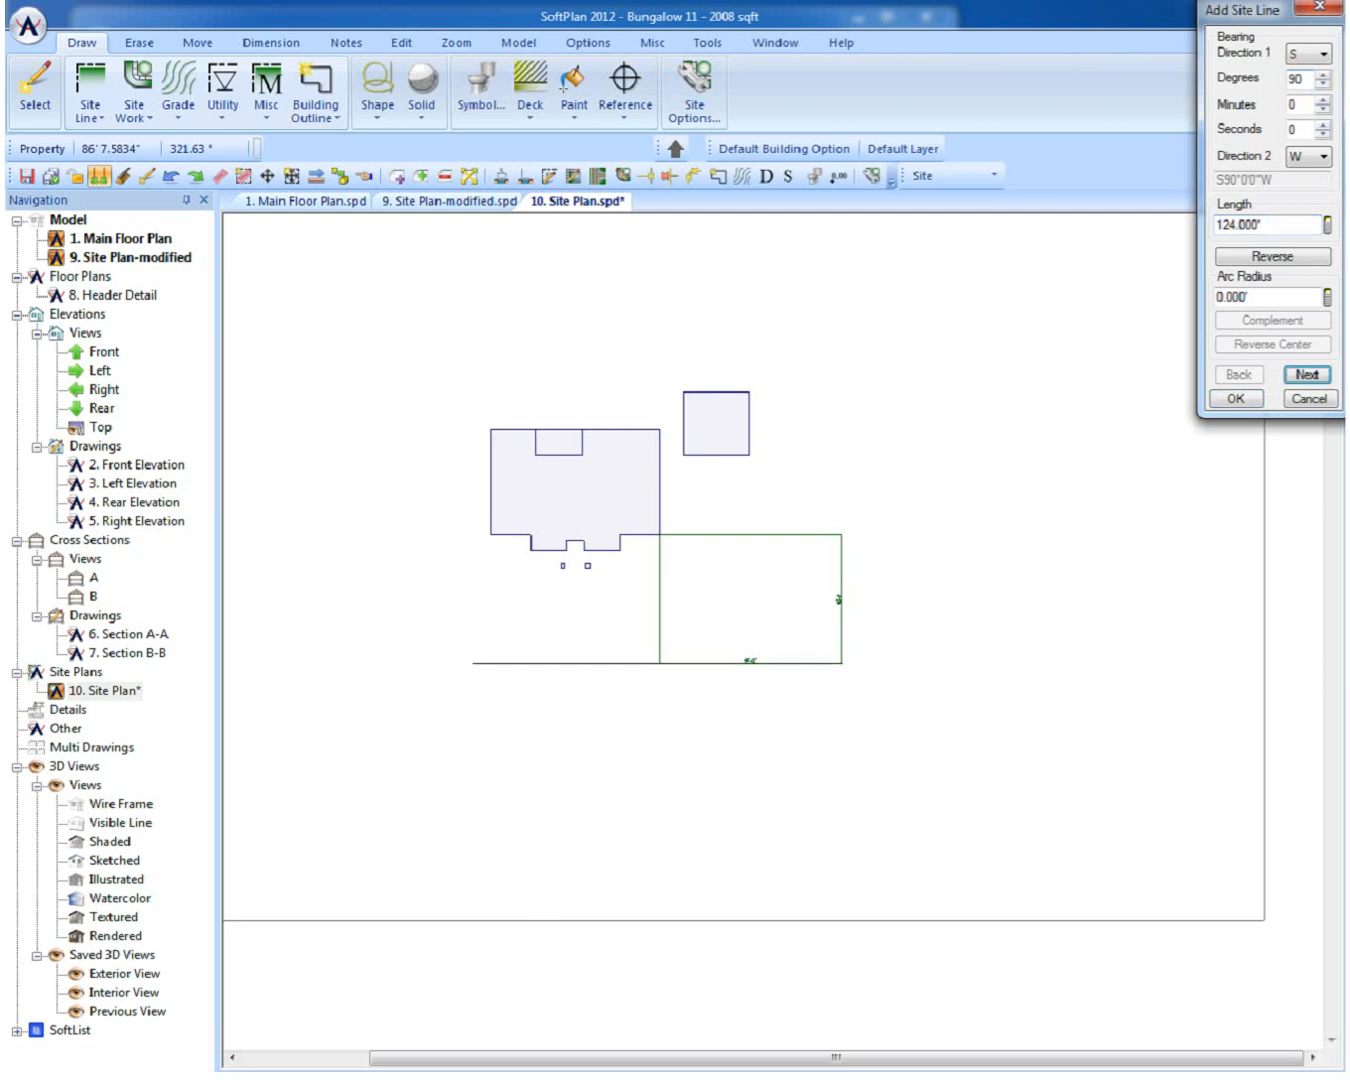
Step: Add the curved front edge with radius 230, then accept the side boundary line
click(1264, 296)
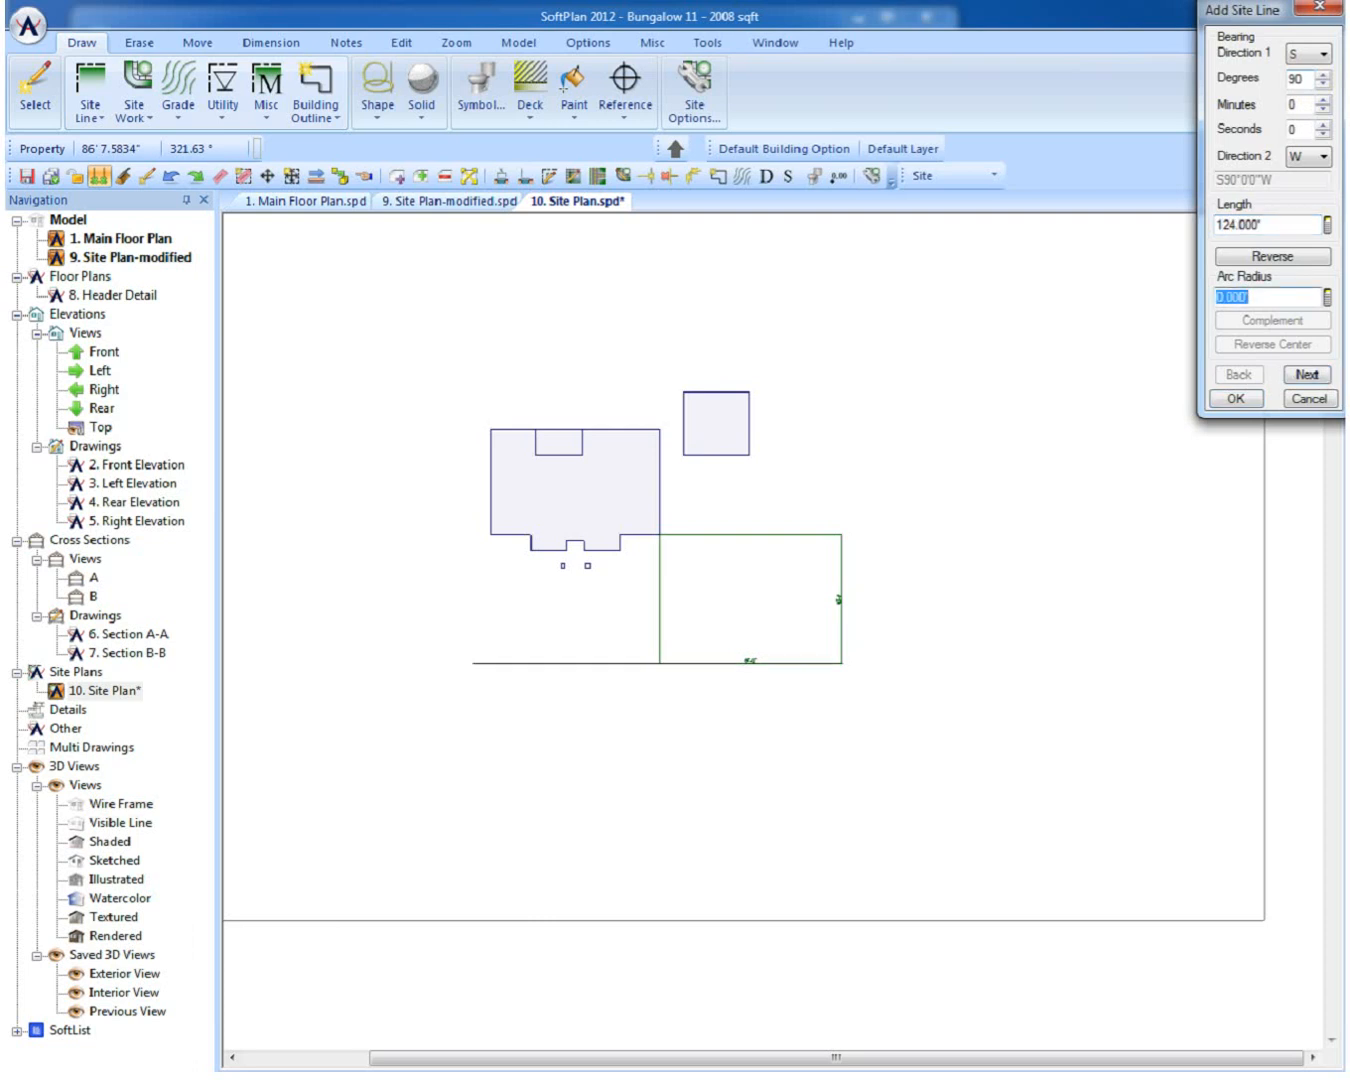
text(230)
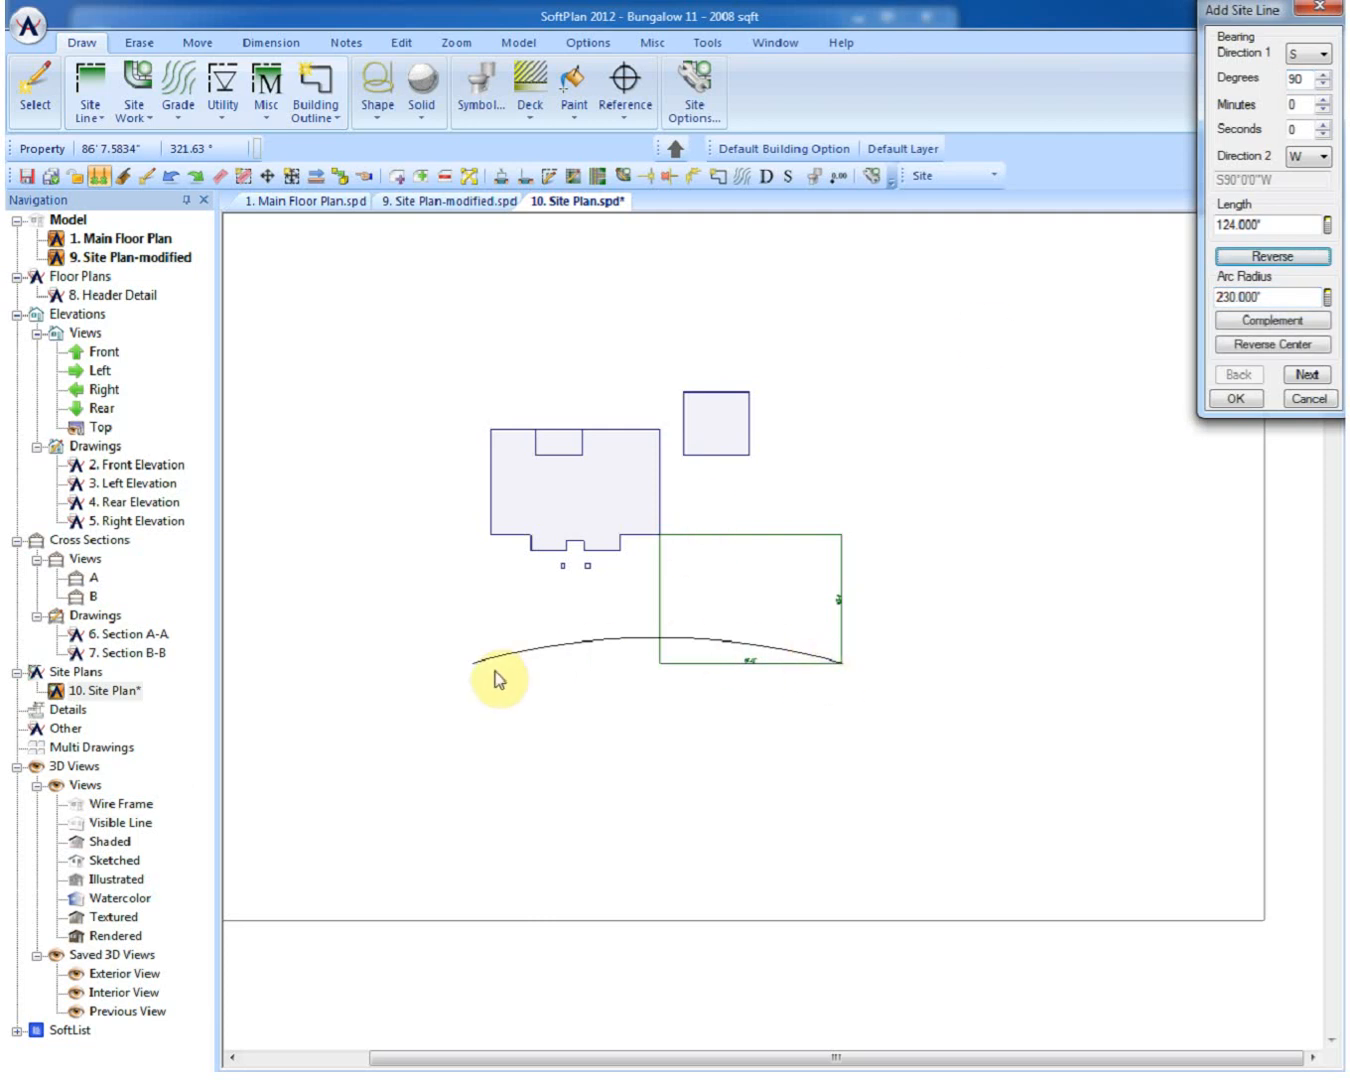
click(1308, 376)
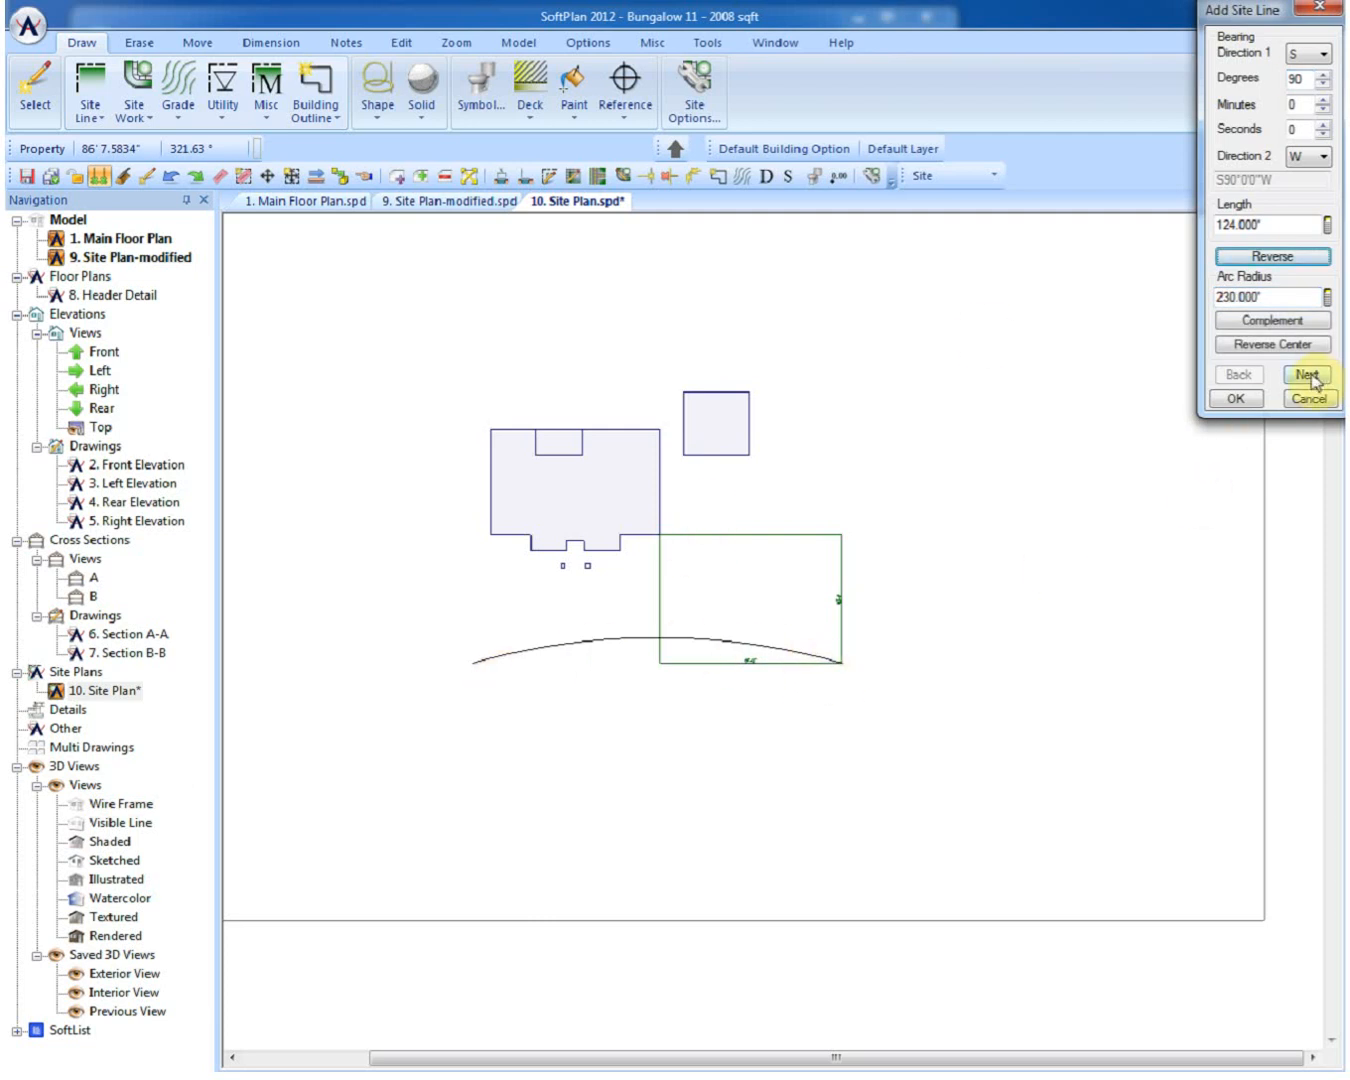
click(1308, 376)
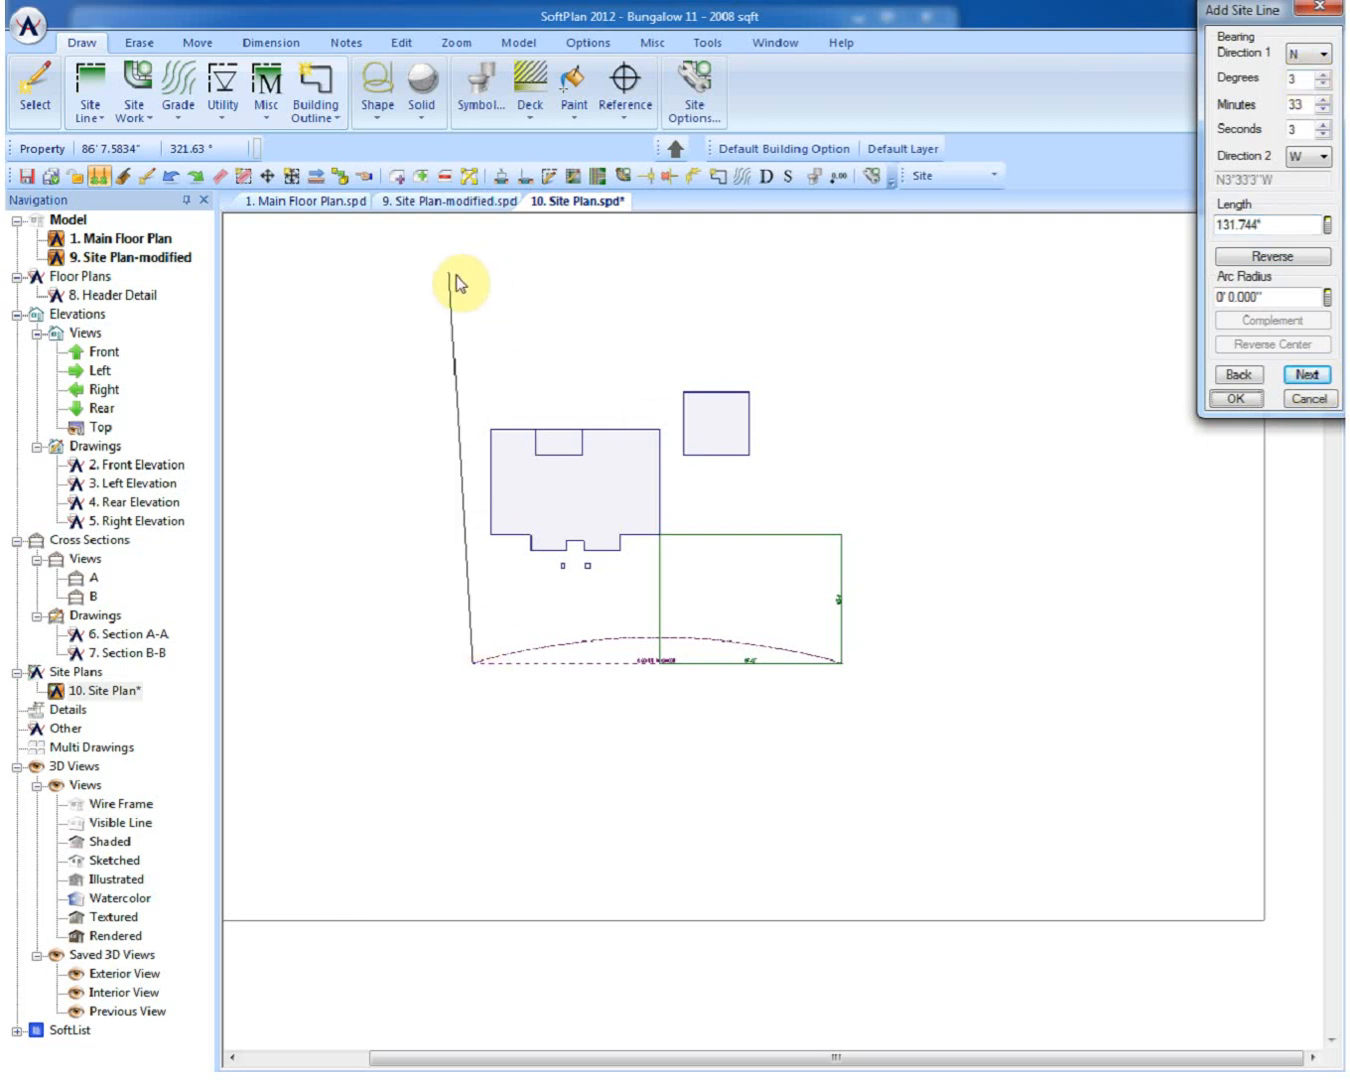
click(1308, 374)
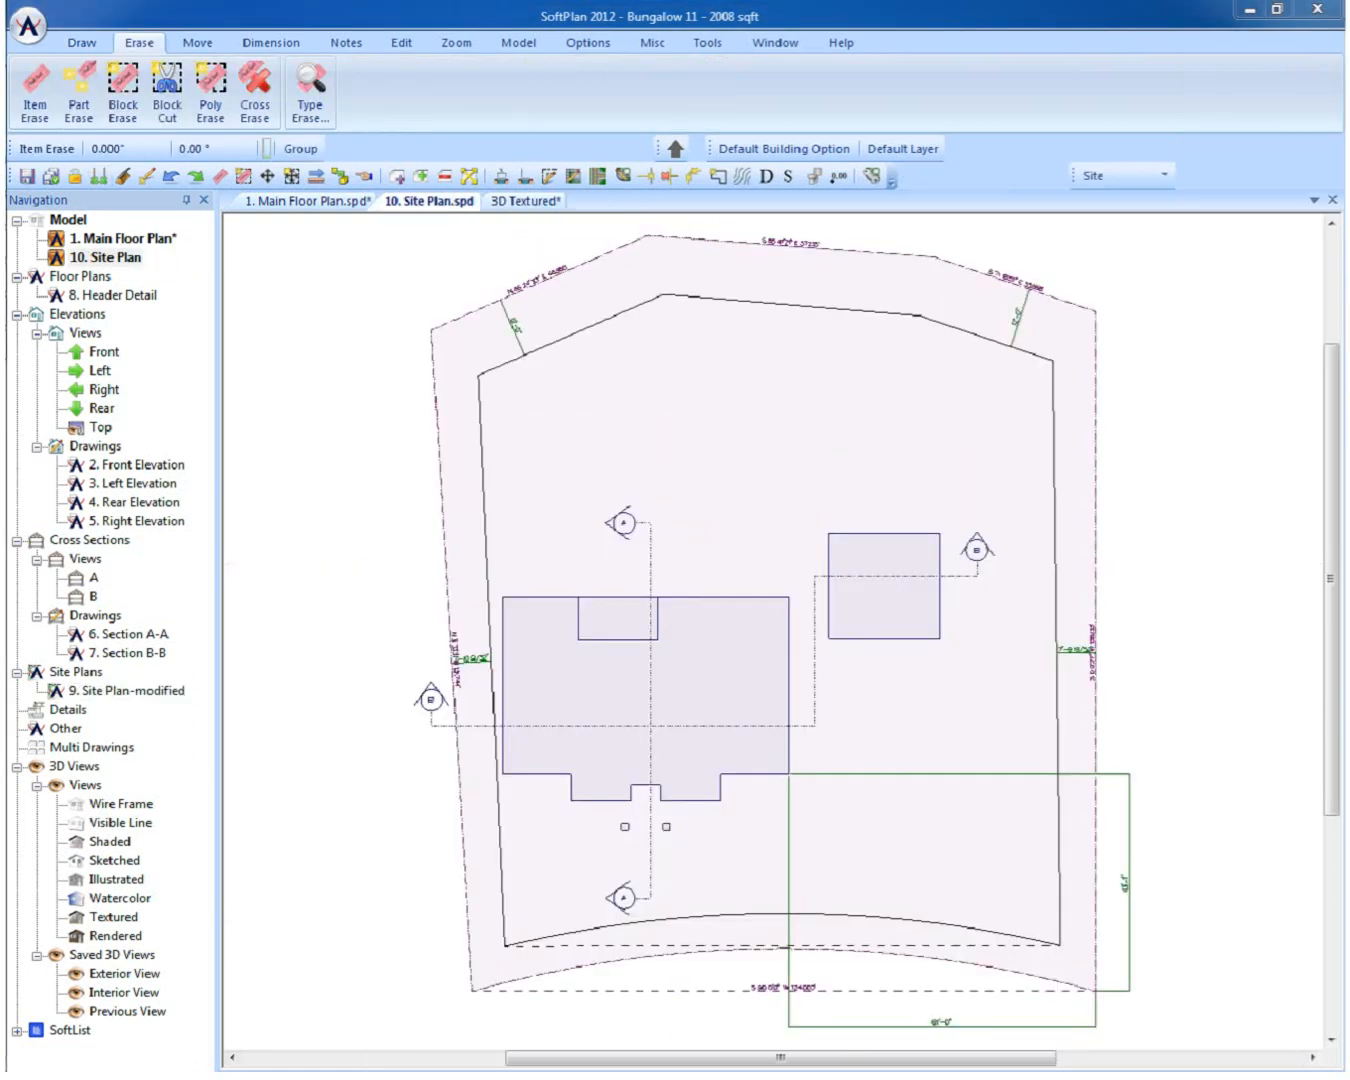
Step: Preview in 3D Textured, then set the outer site line's elevation to 10.000 Down
click(522, 200)
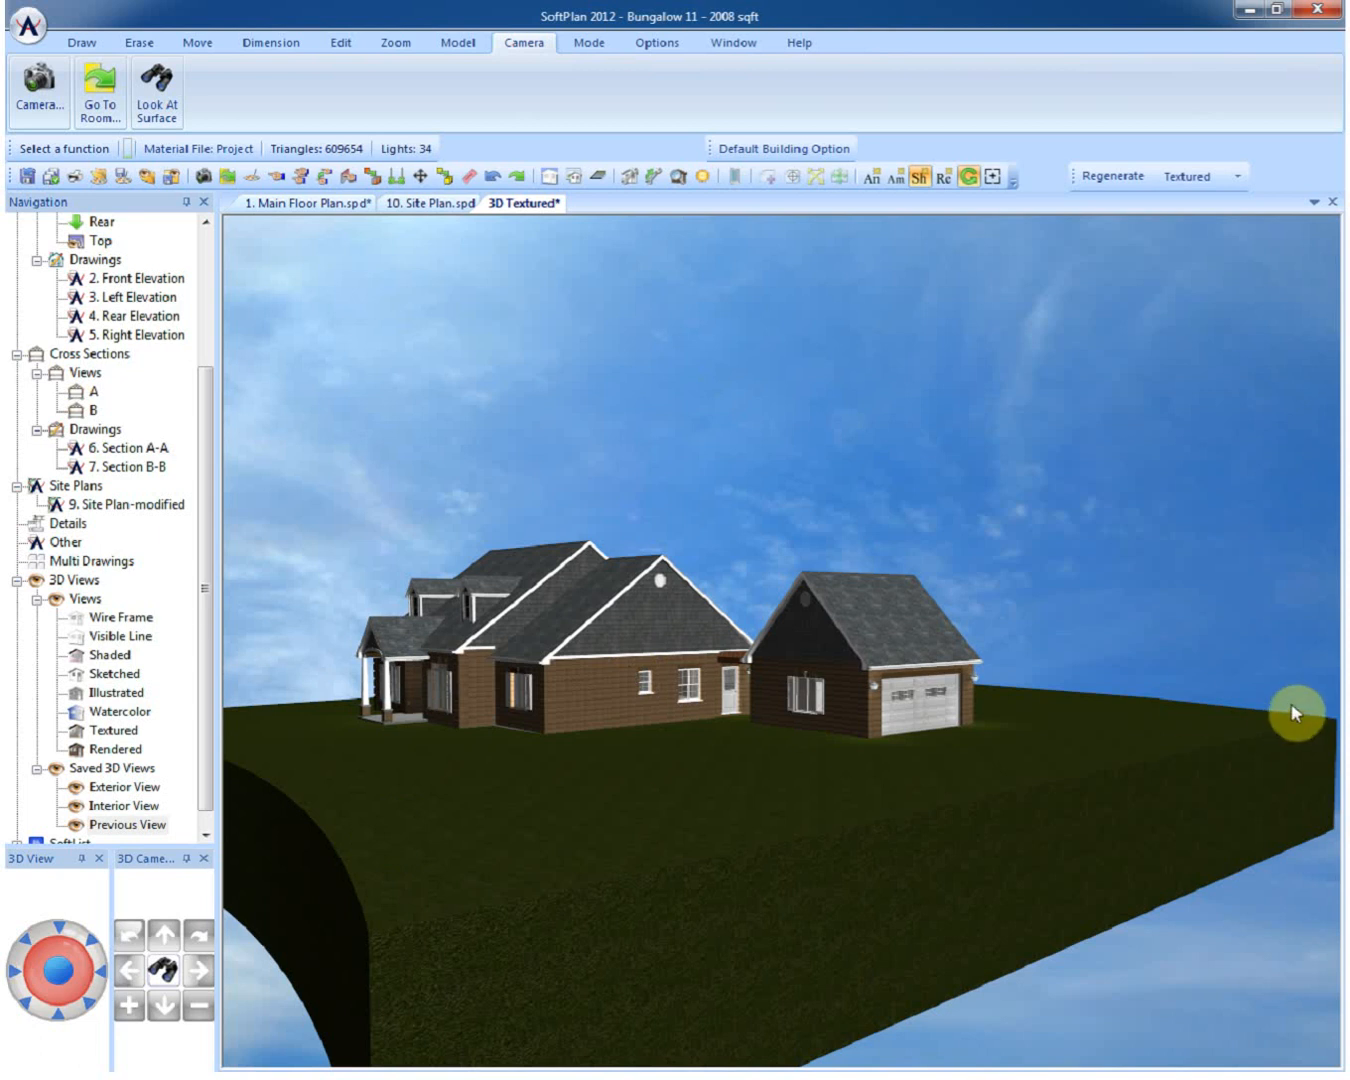
mouse_move(1060, 730)
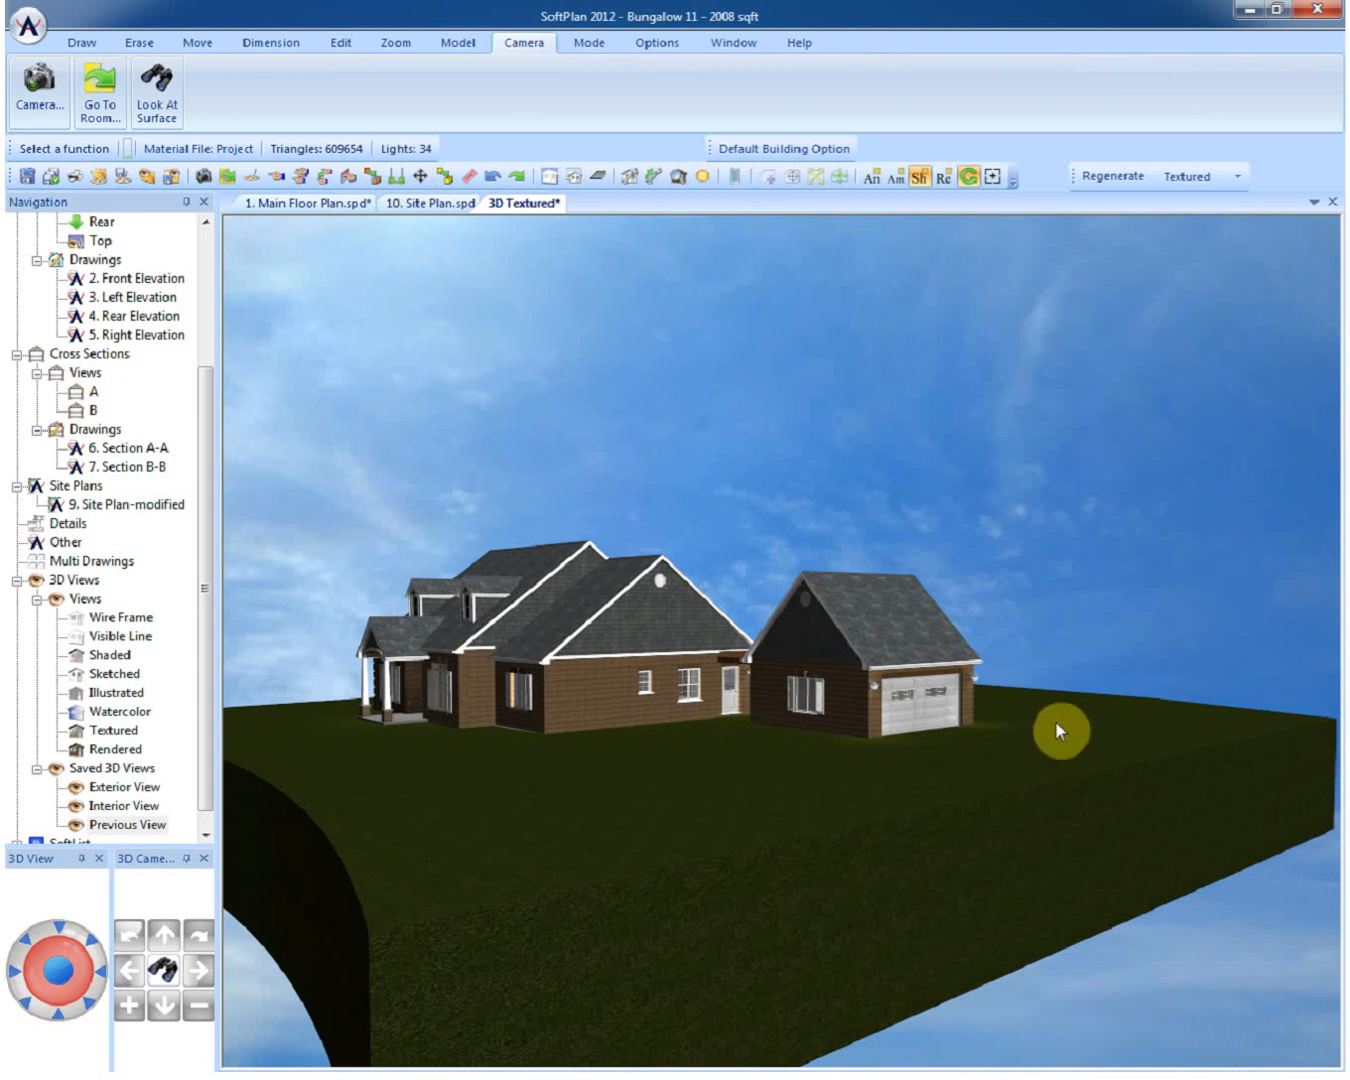
click(428, 200)
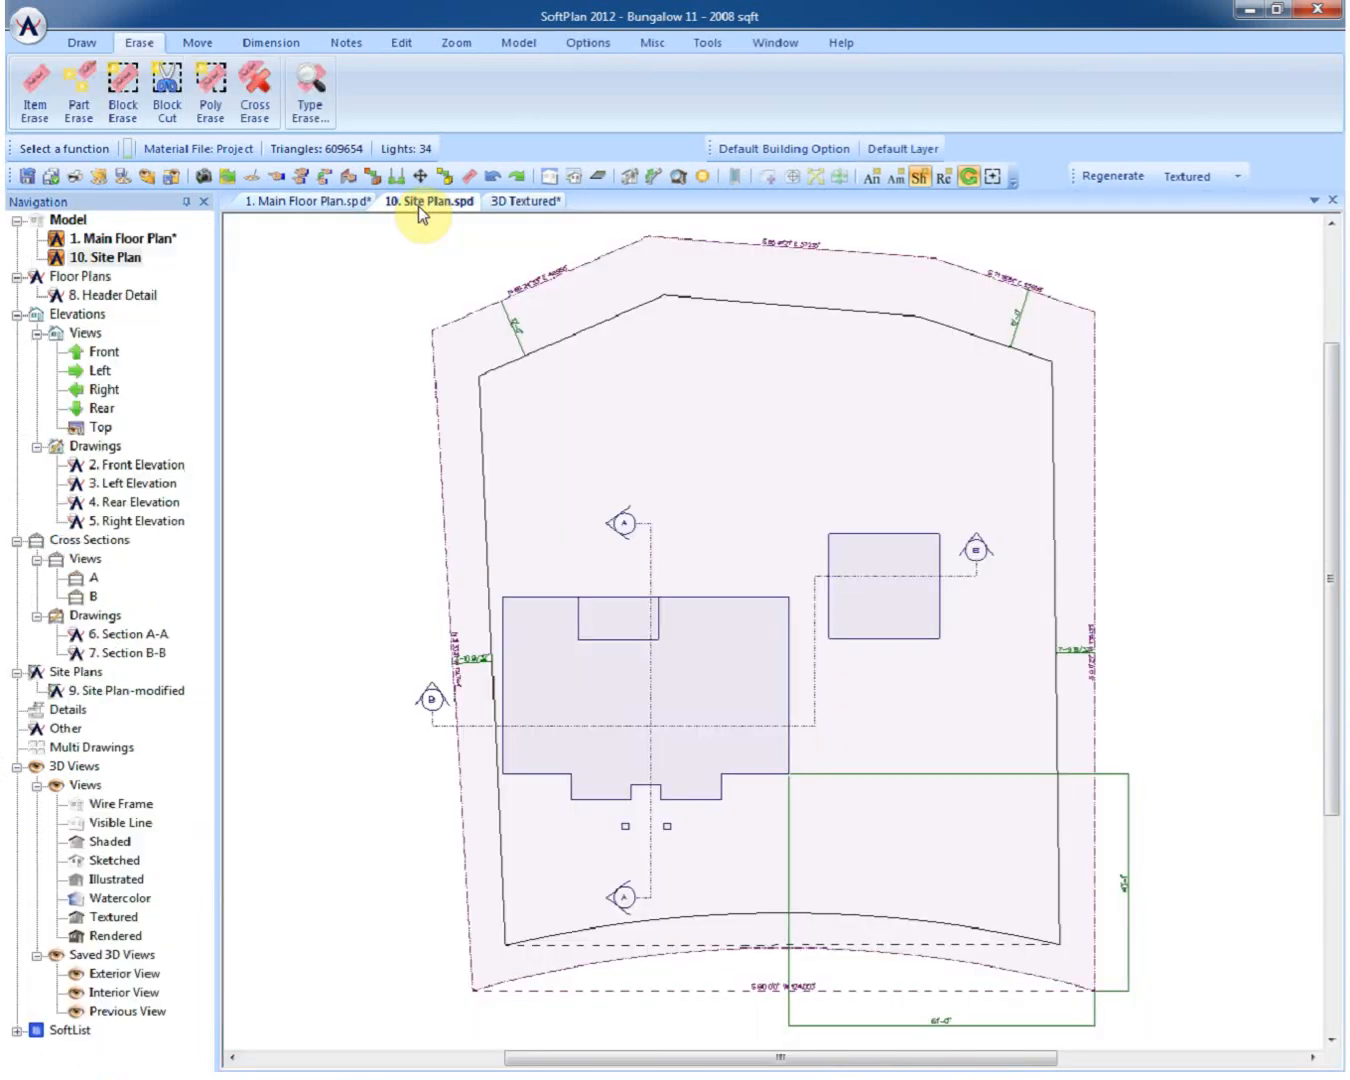
click(430, 200)
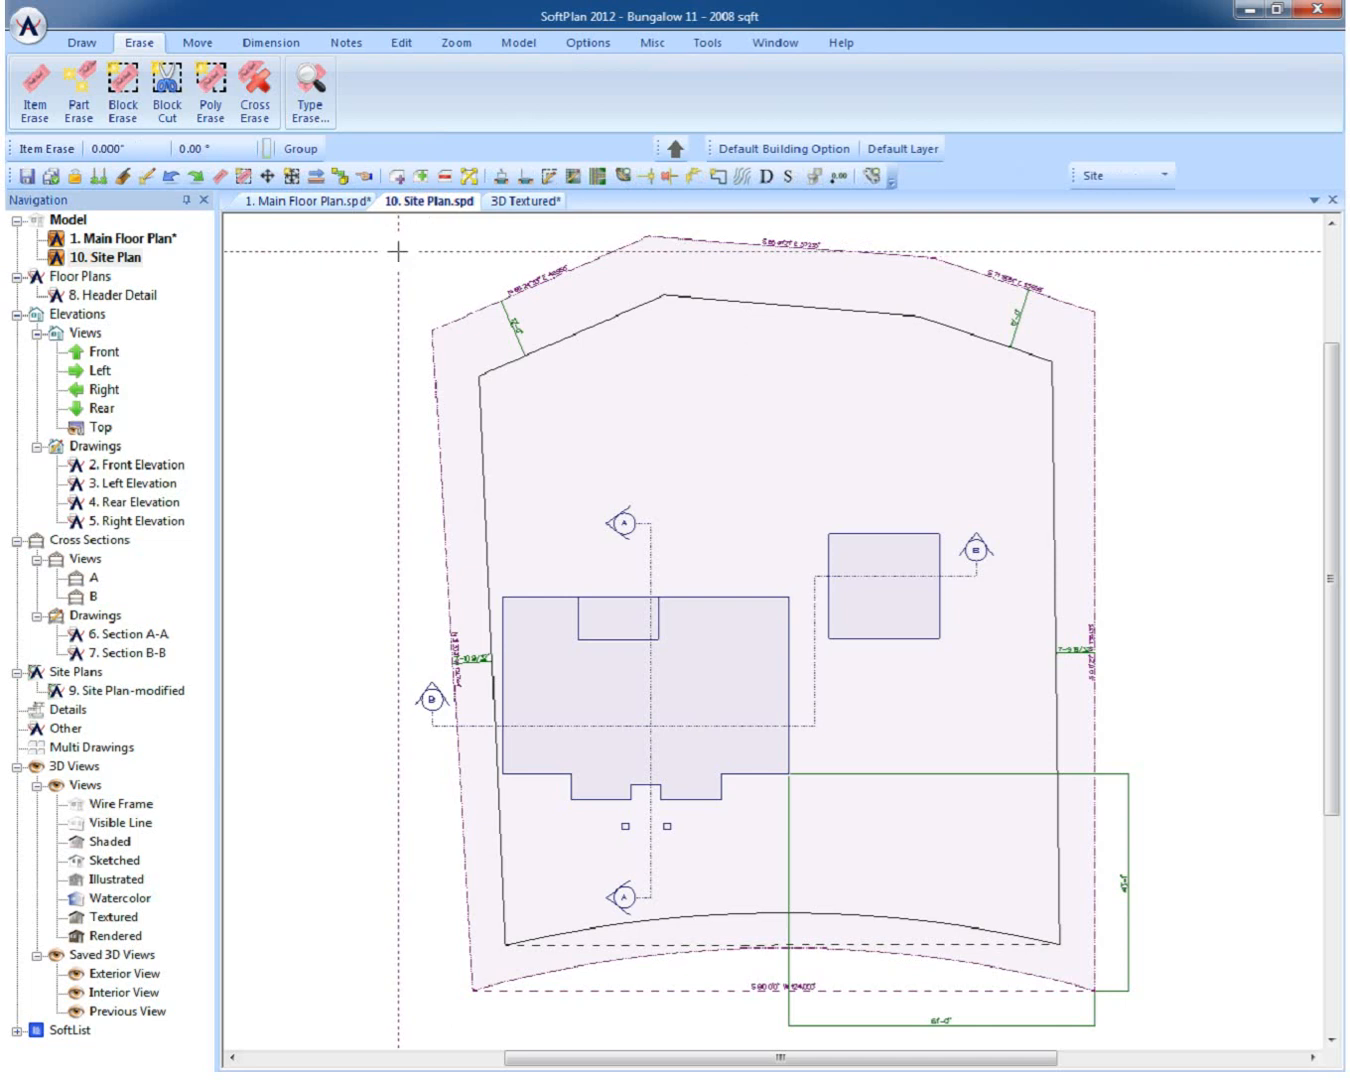
click(400, 42)
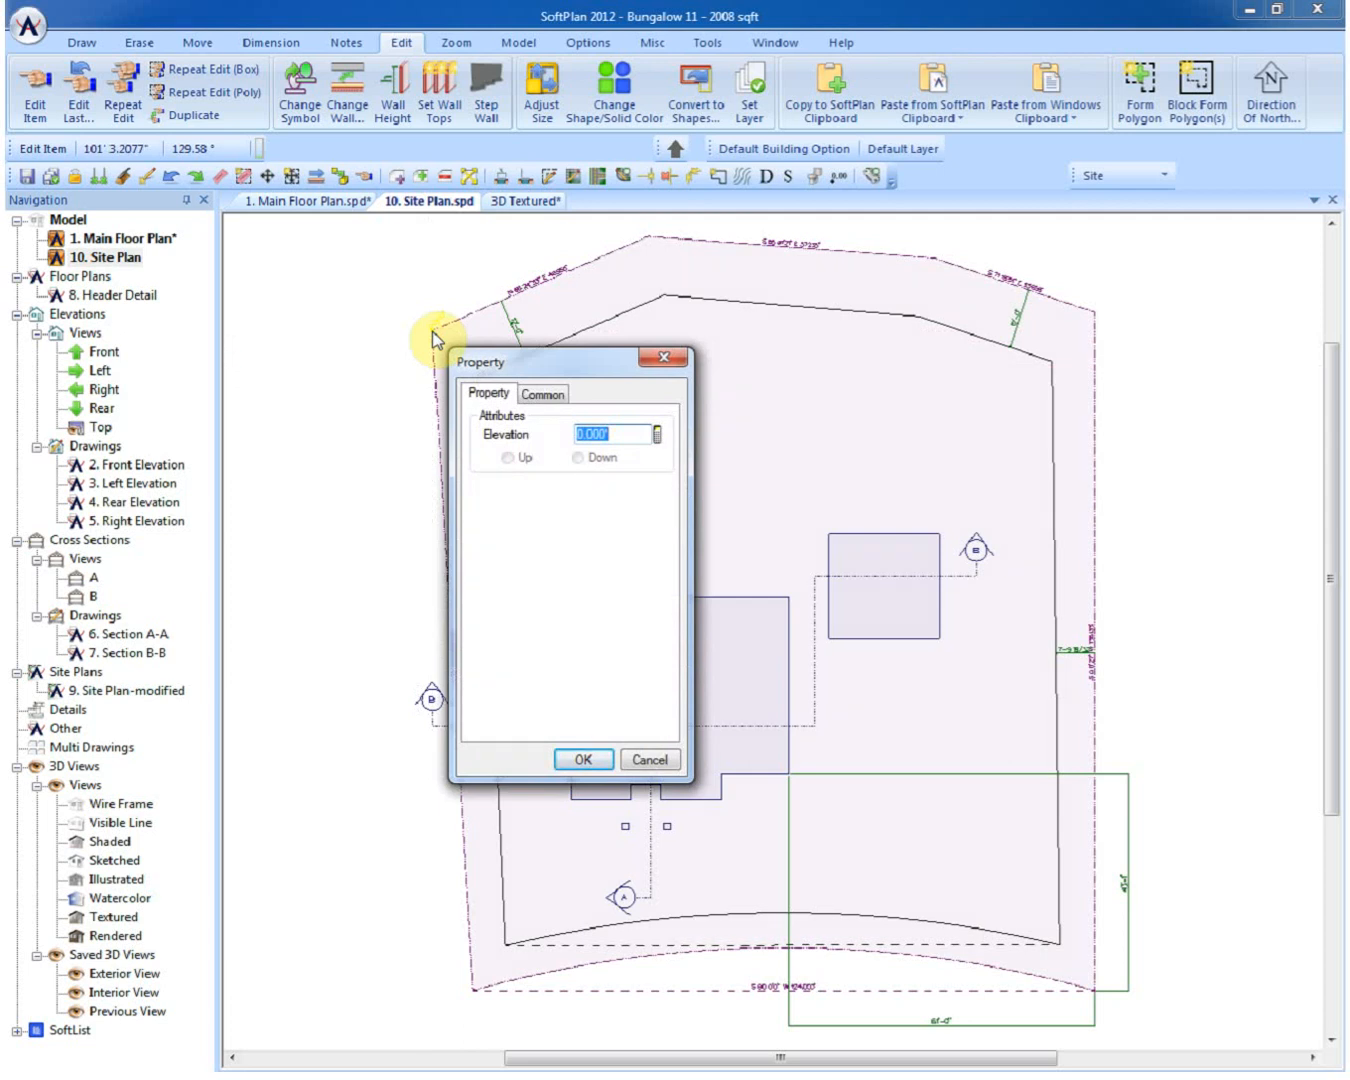
text(10.000)
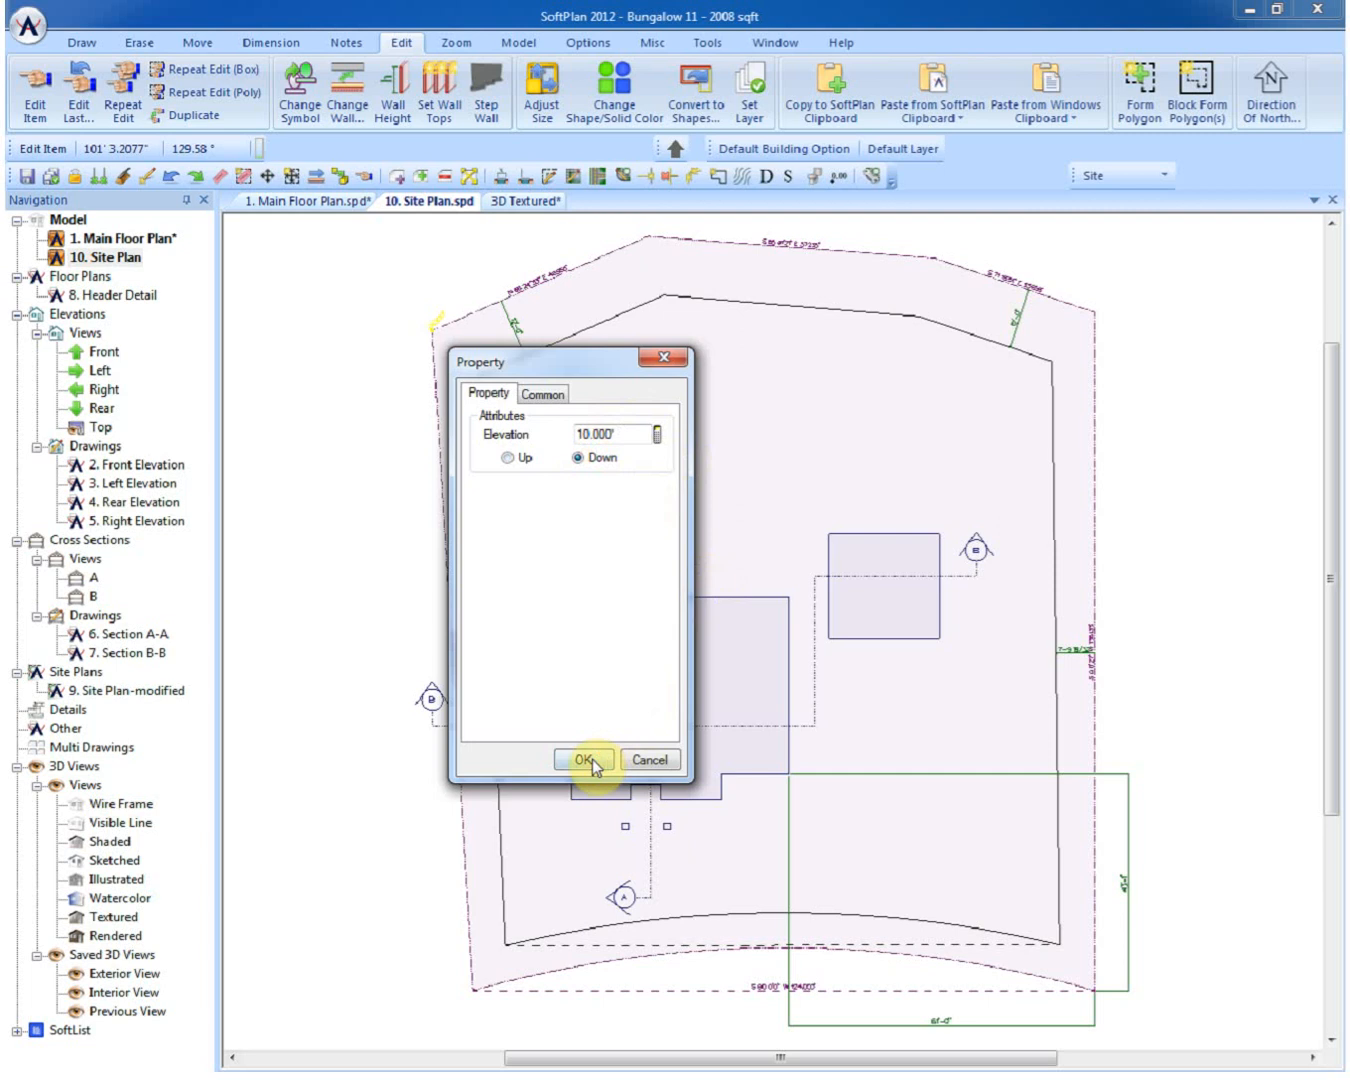
click(584, 760)
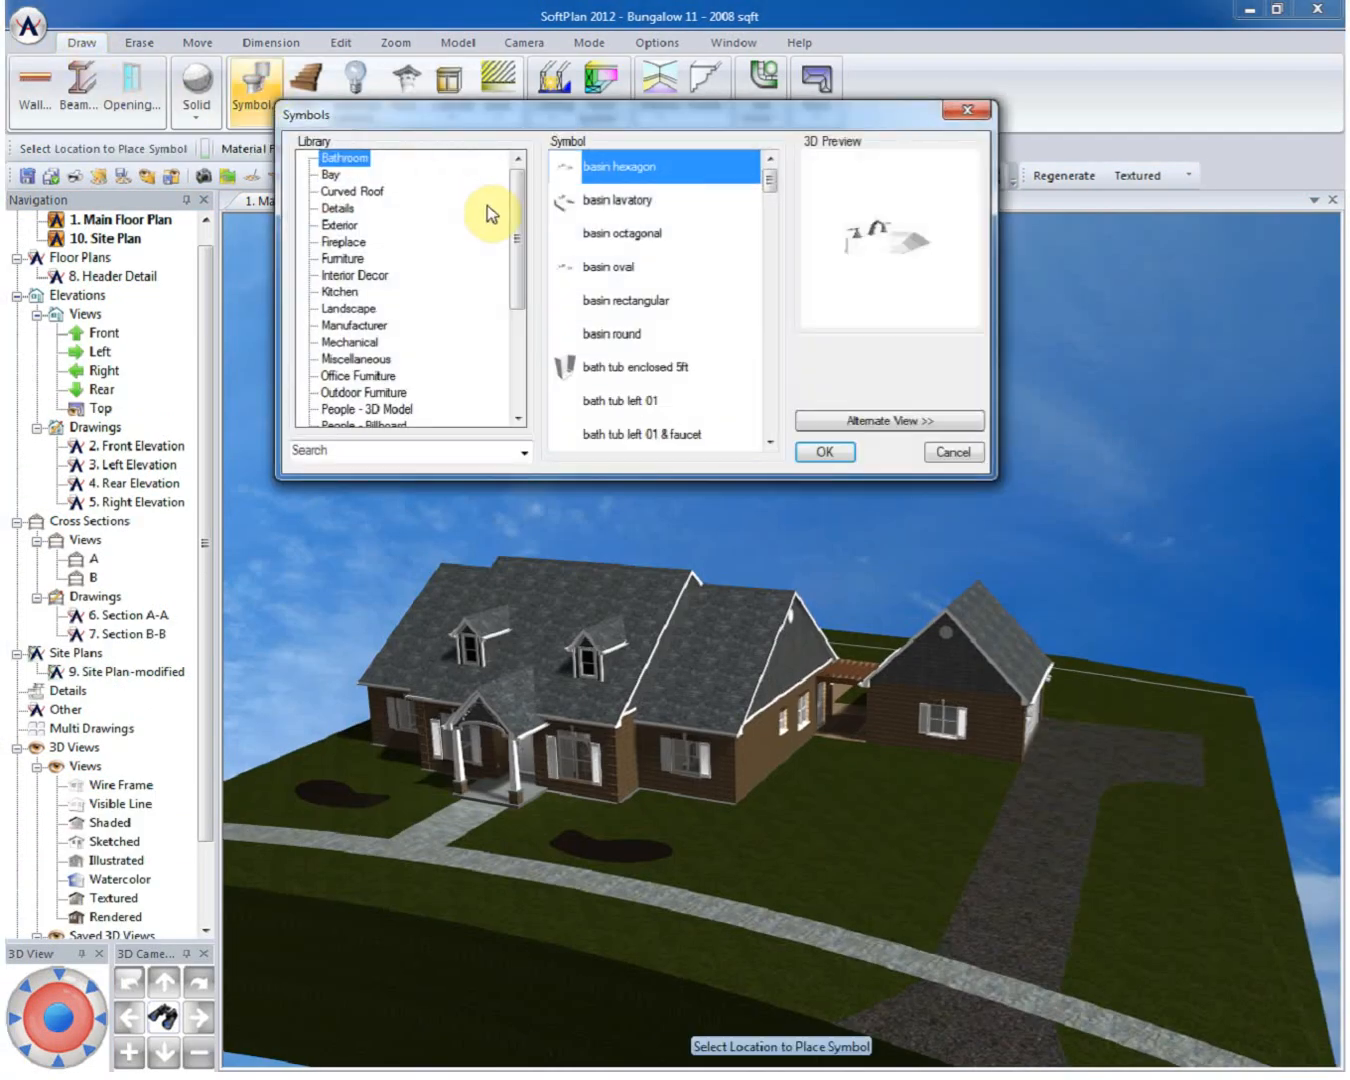
Step: Select tree 02 from the Tree - Medium Surface Count symbol library for placement
scroll(down, 3)
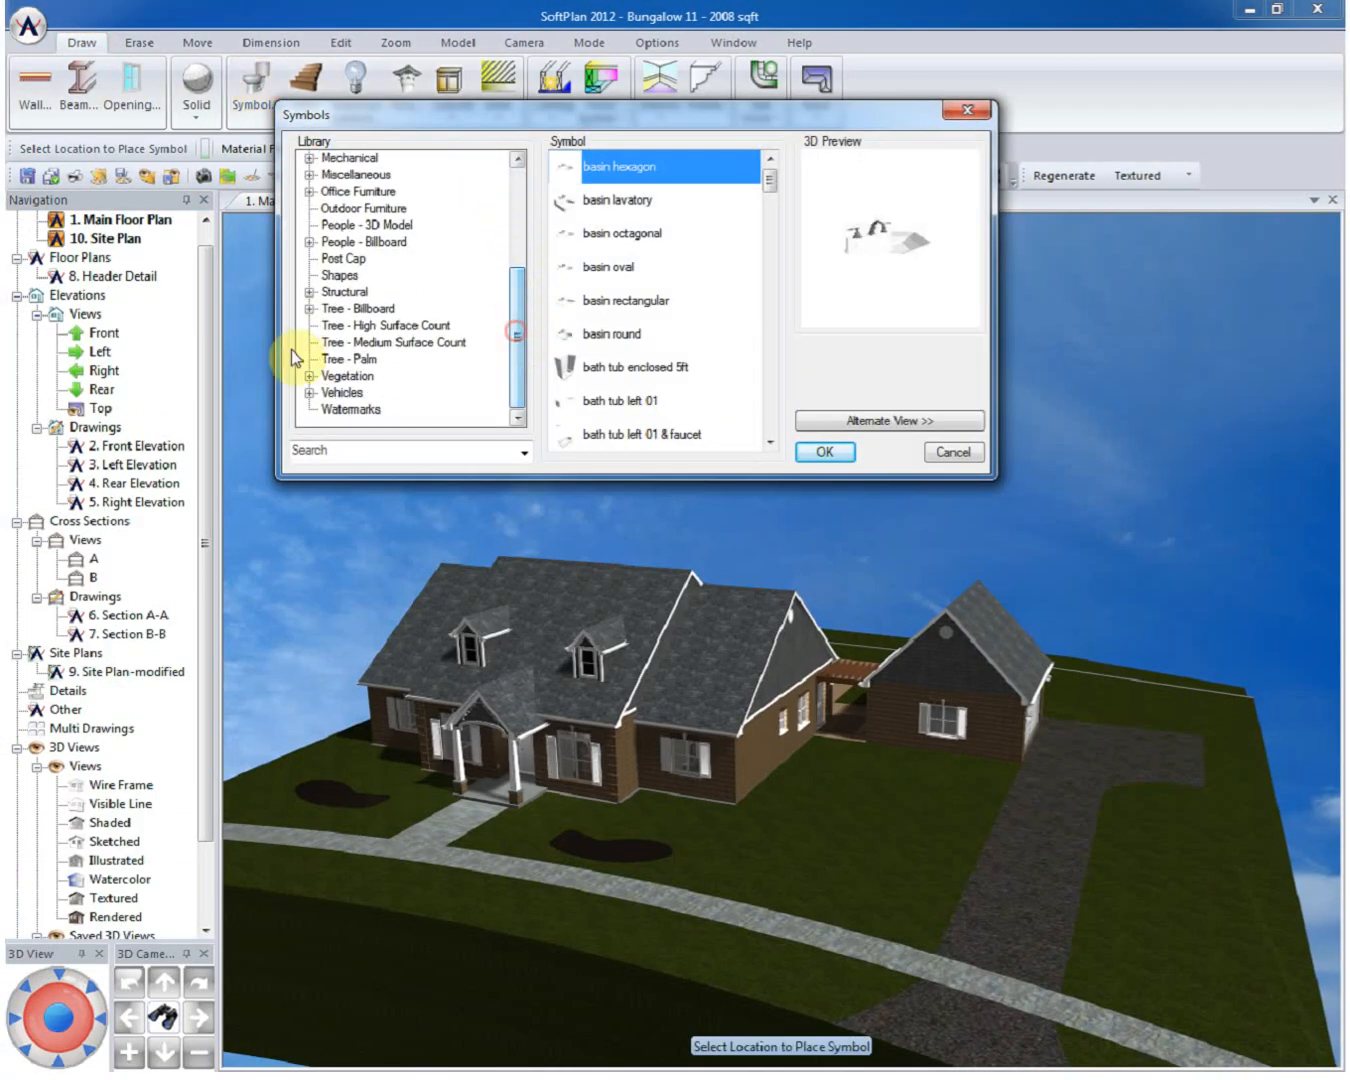
click(394, 342)
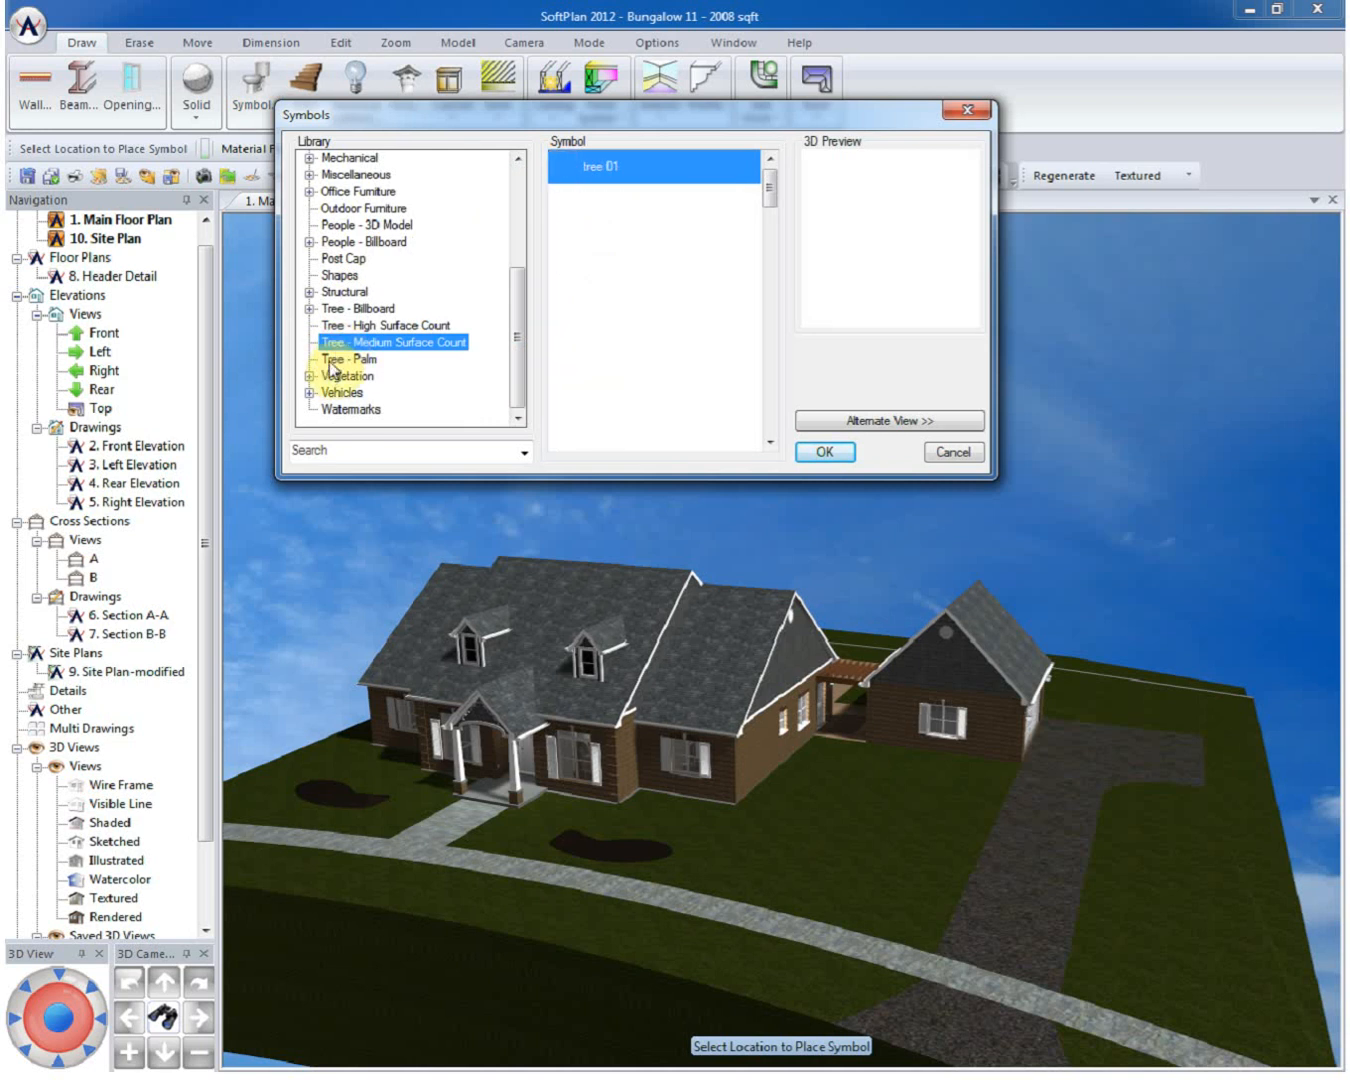
click(392, 342)
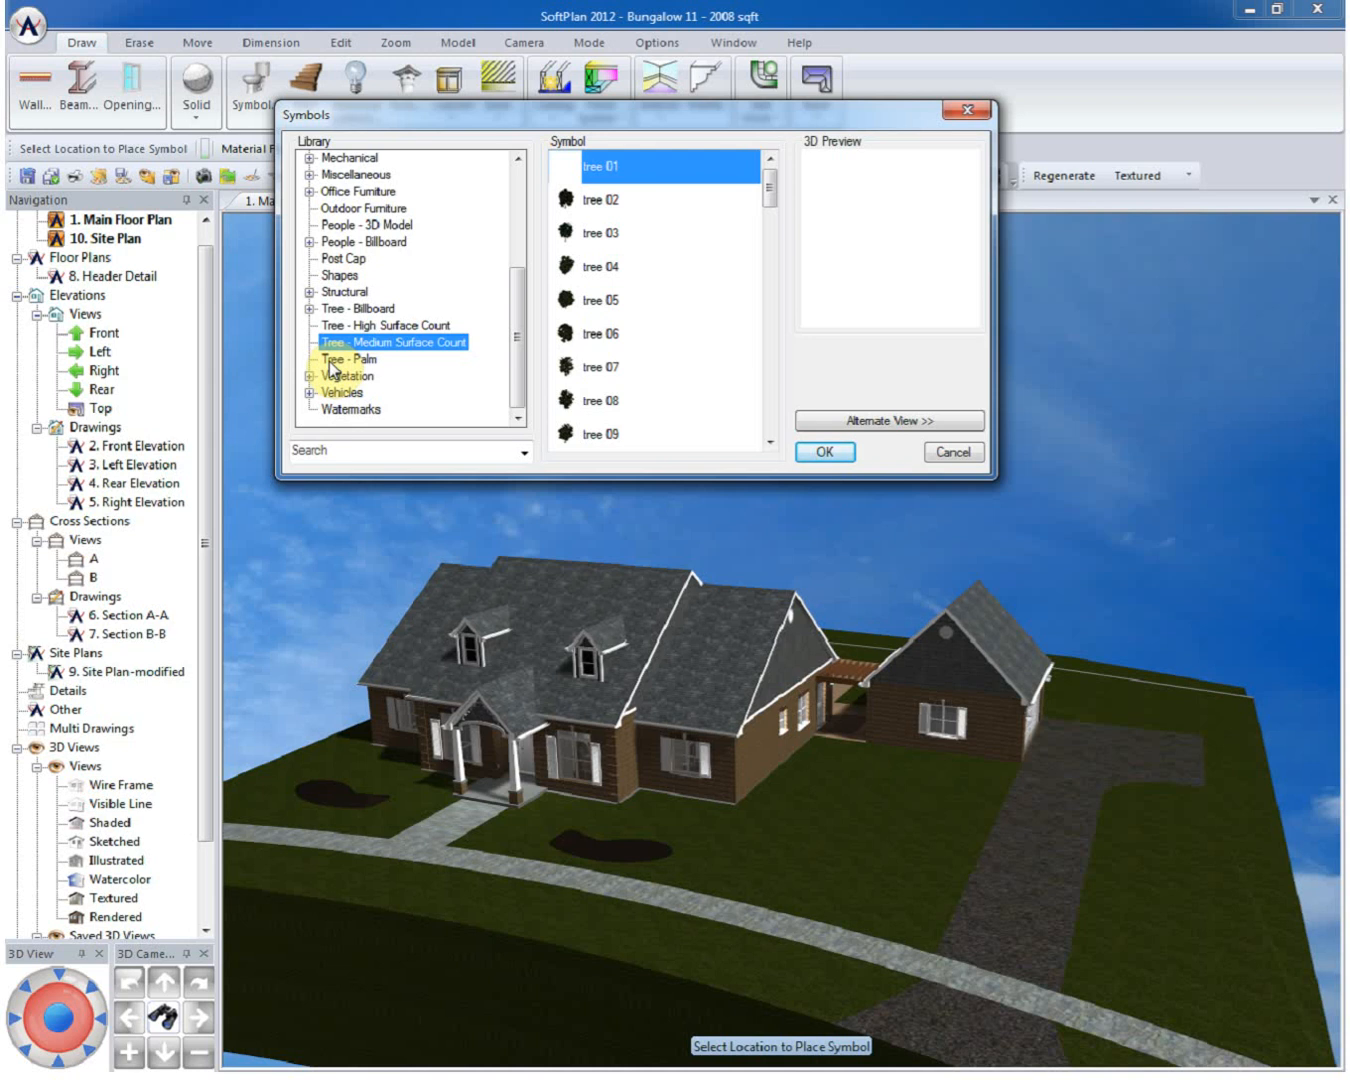
click(600, 200)
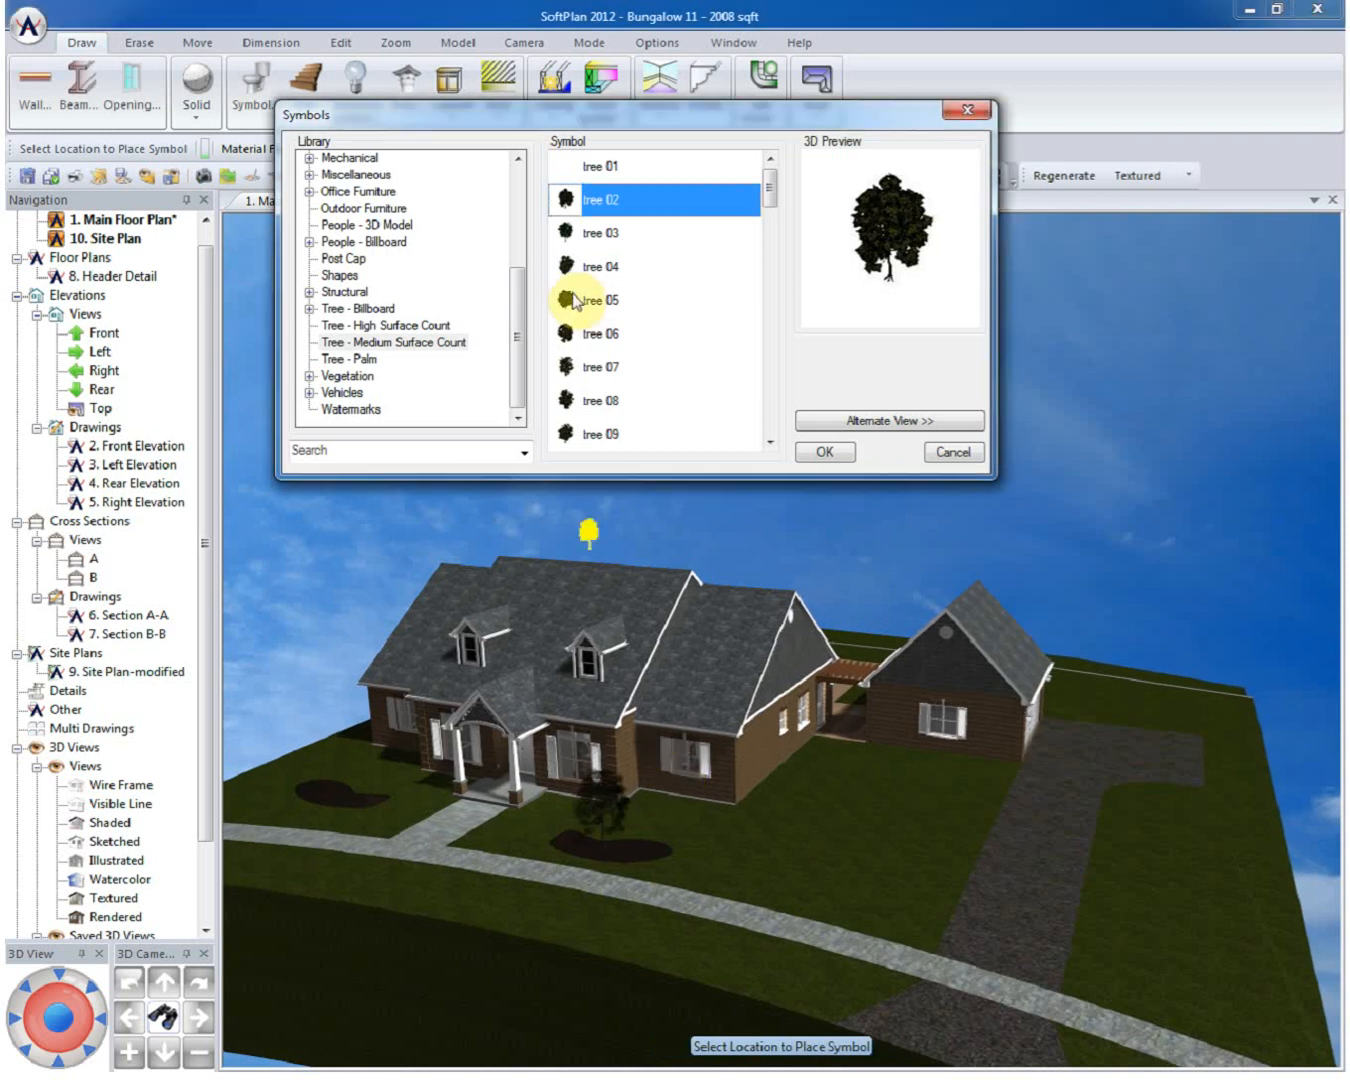
click(600, 268)
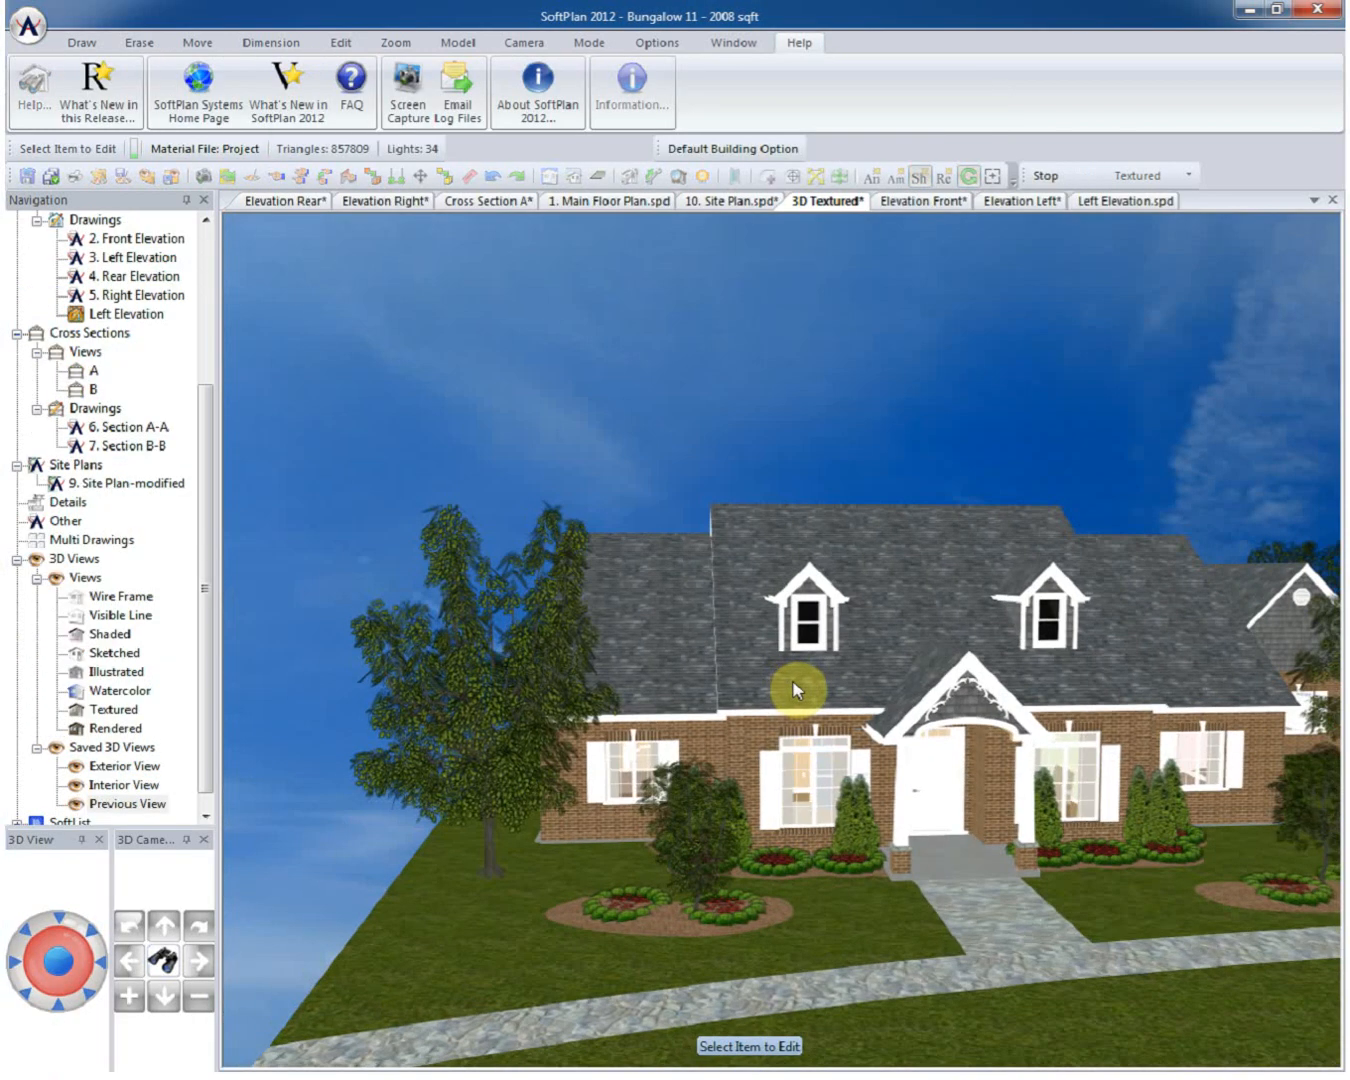
Step: Orbit the 3D Textured view to see the house side with new trees and beds
drag(796, 690, 856, 696)
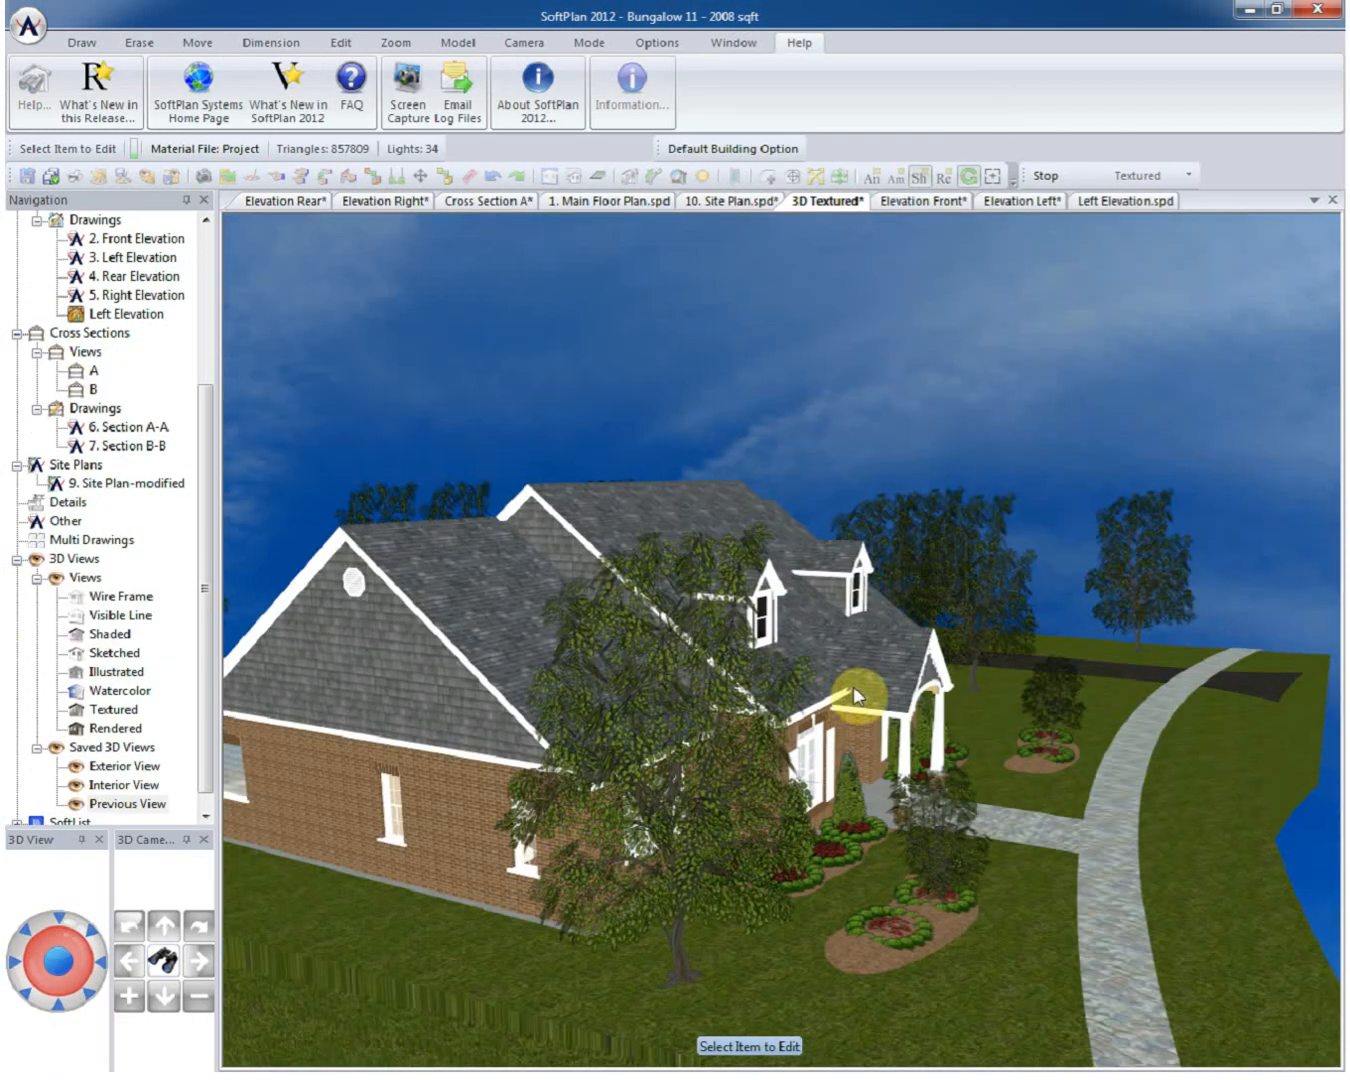